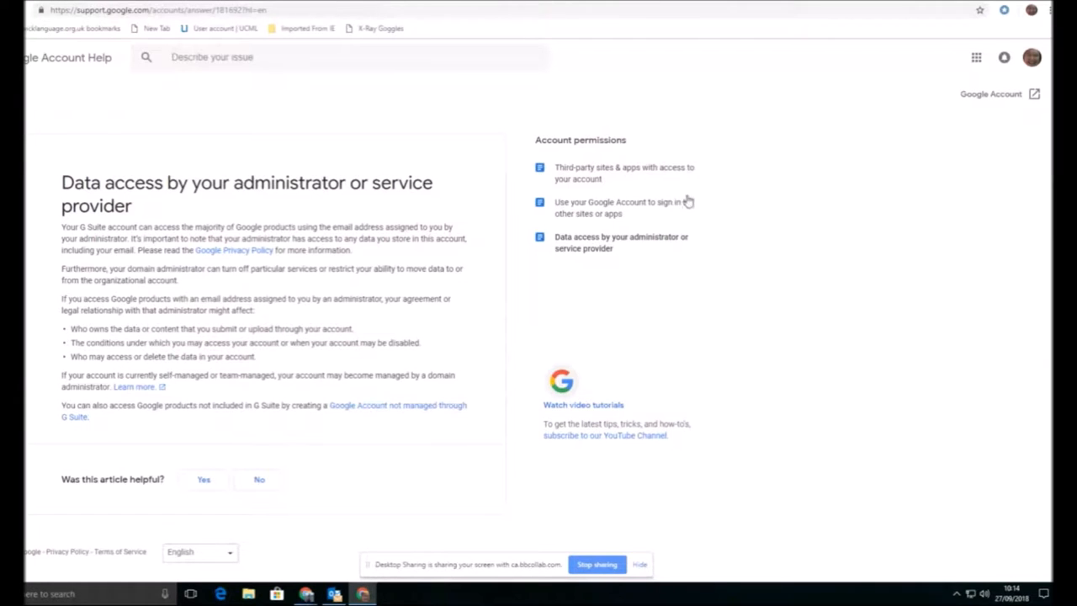
mouse_move(721, 195)
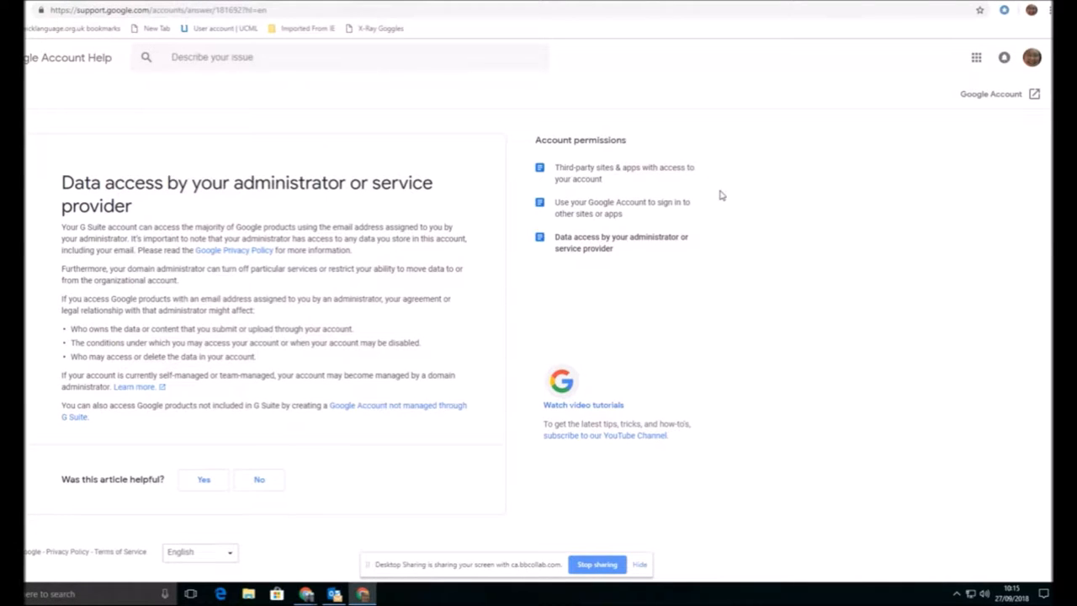
mouse_move(855, 179)
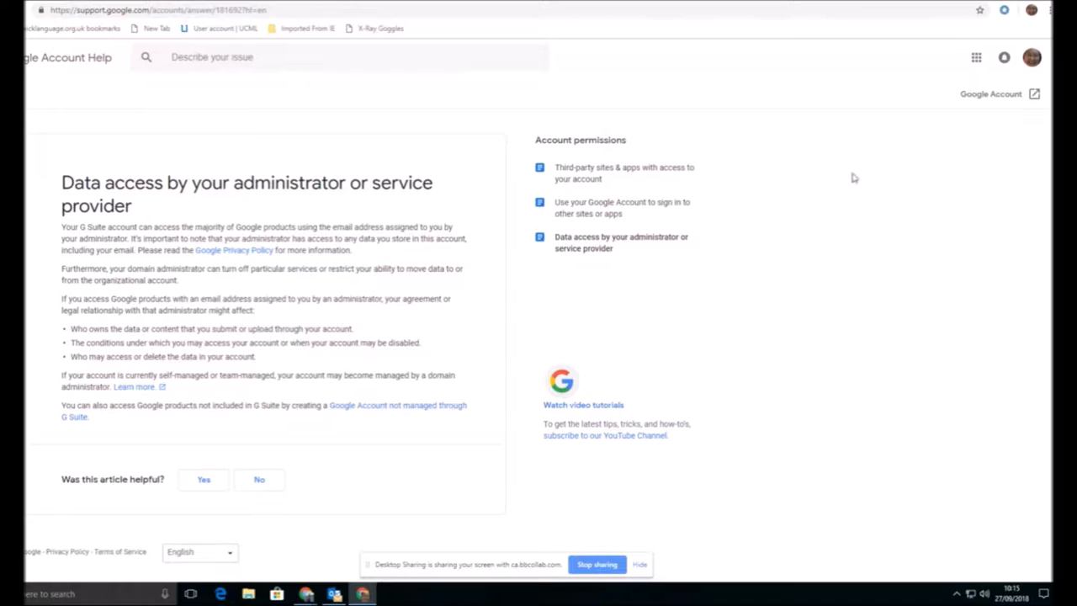
mouse_move(884, 209)
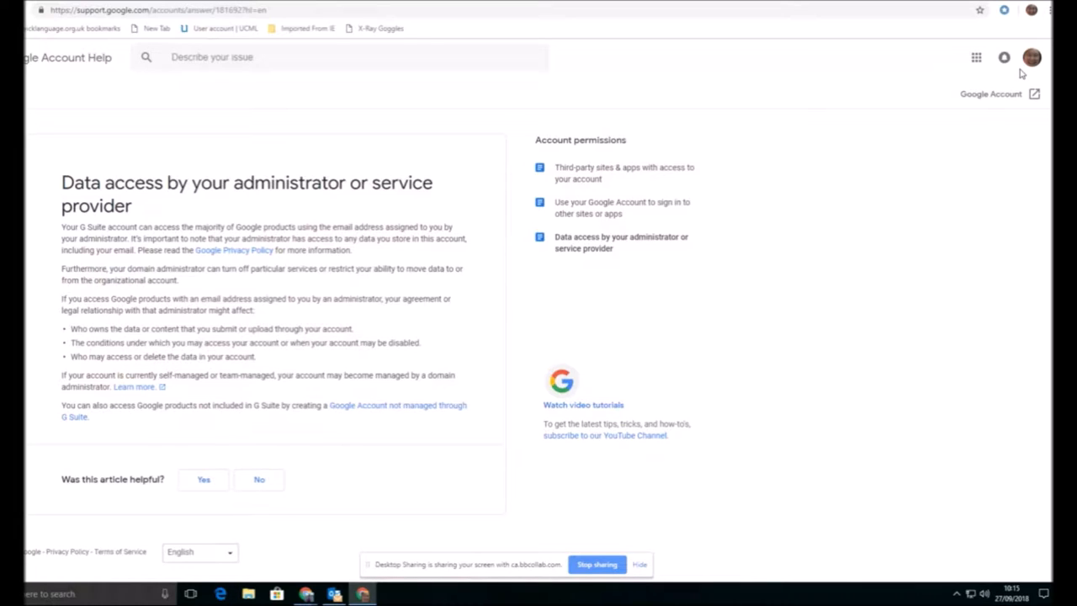
mouse_move(1031, 57)
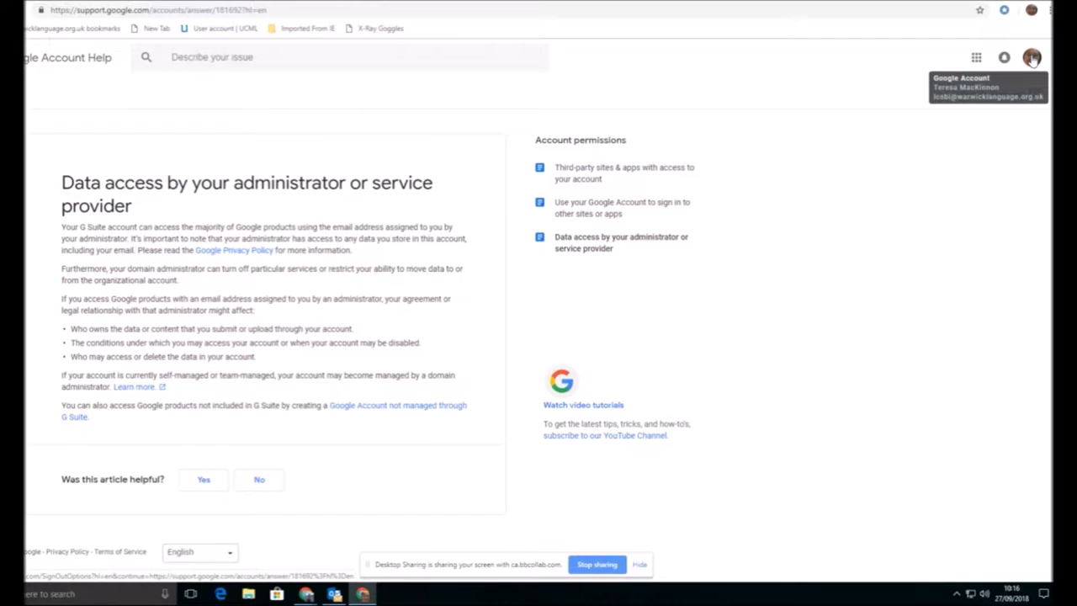
mouse_move(976, 57)
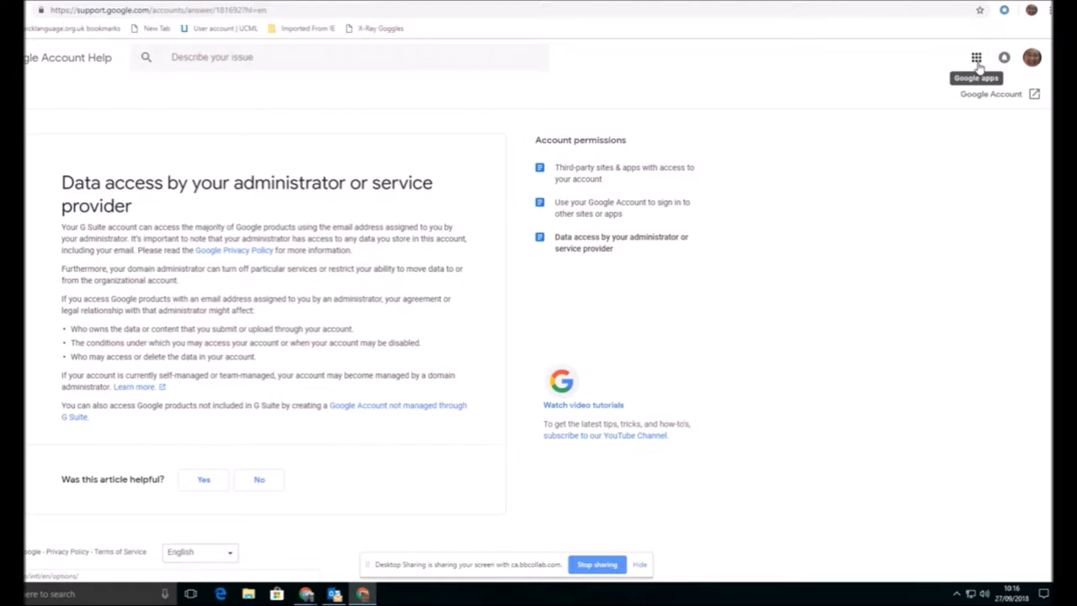
mouse_move(978, 60)
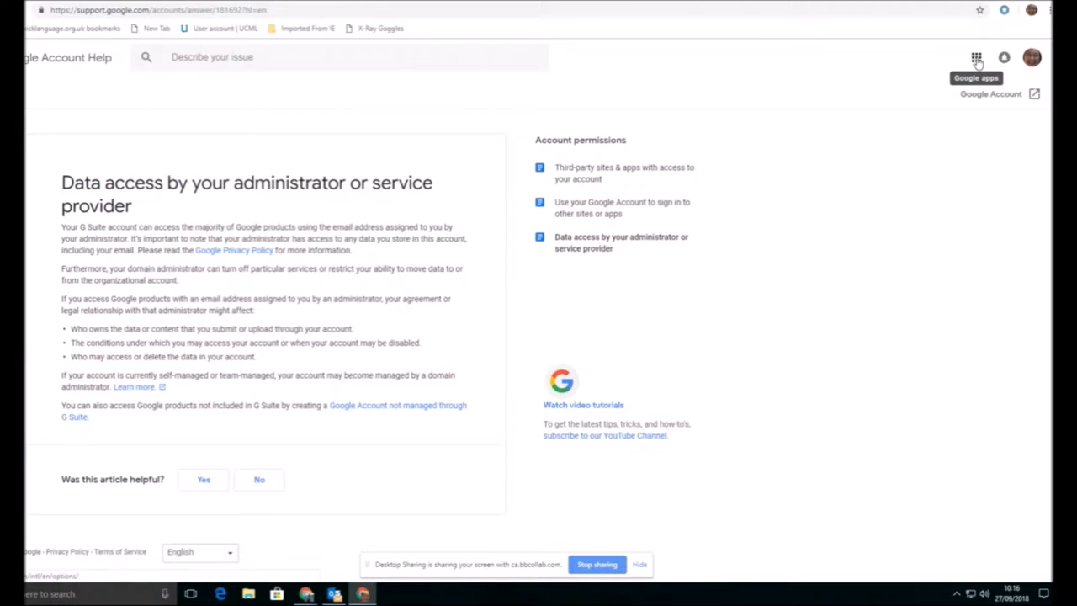
Bring up the Google apps launcher over the Account Help article
click(976, 57)
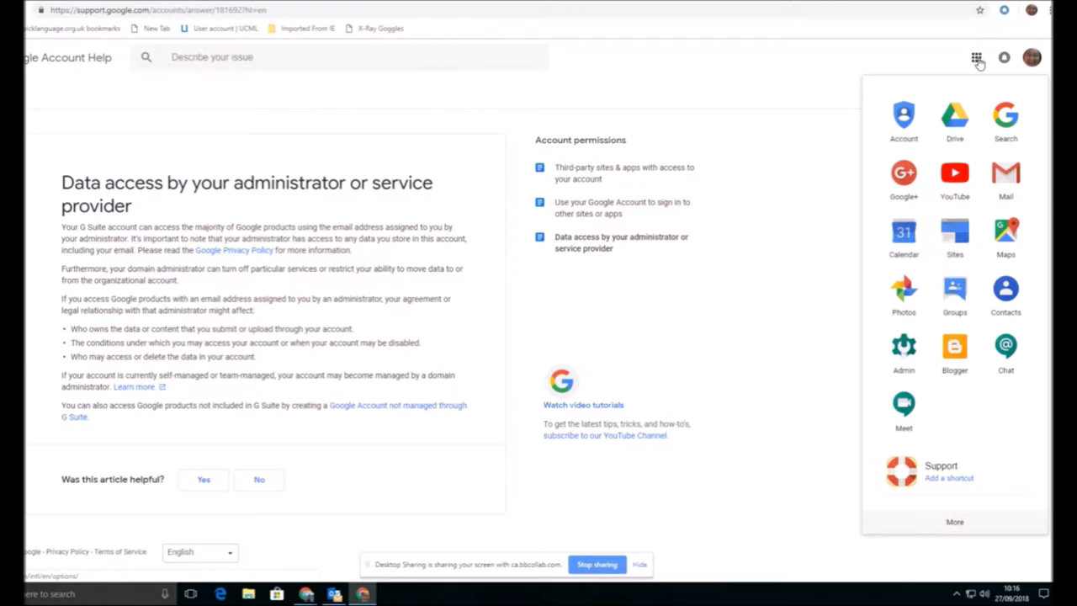
mouse_move(976, 57)
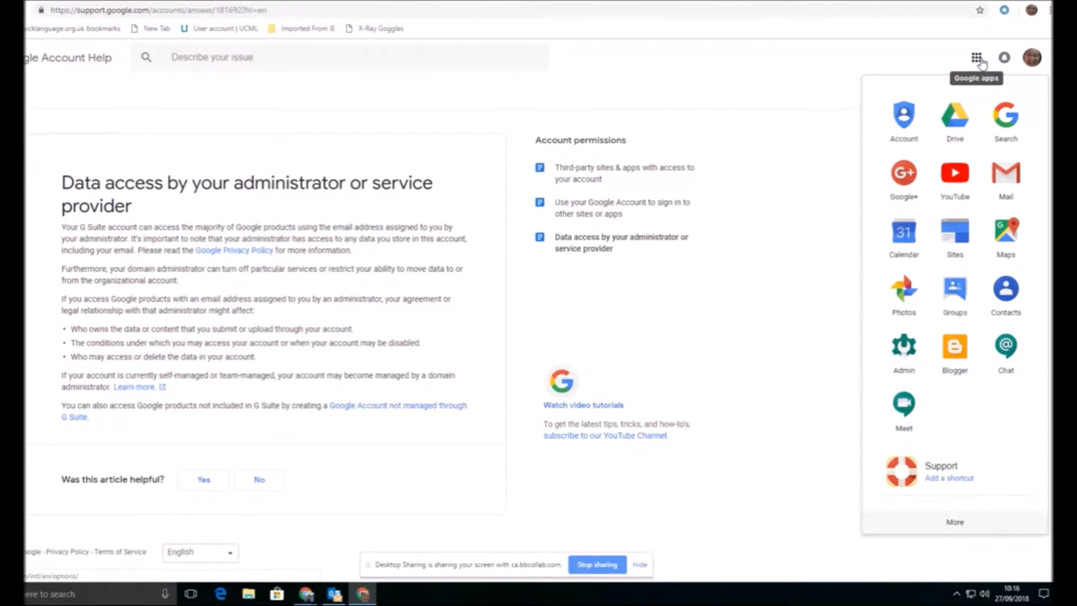
mouse_move(989, 290)
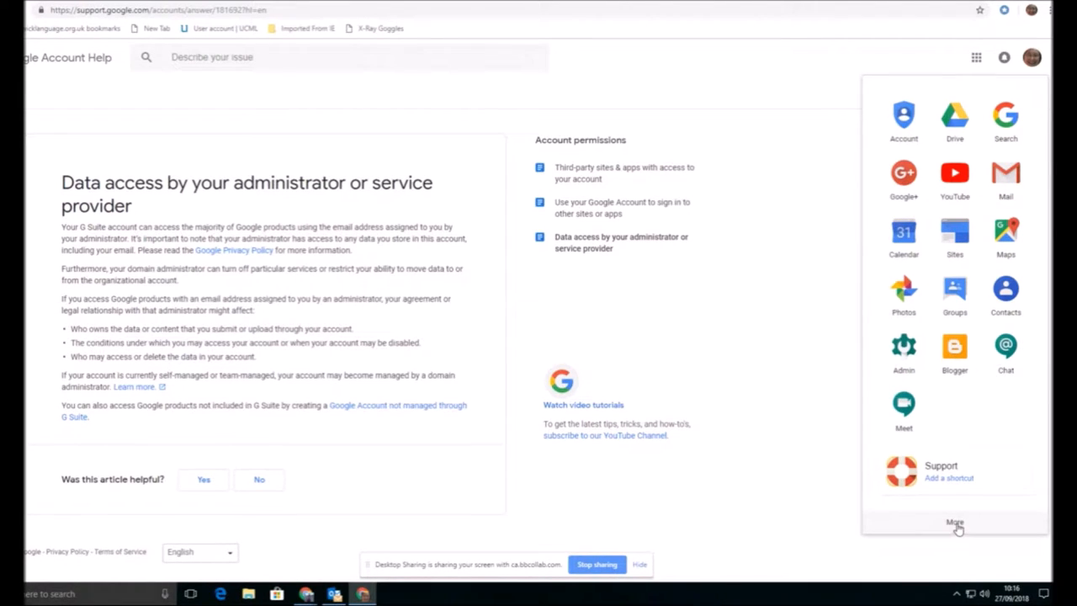
mouse_move(1007, 181)
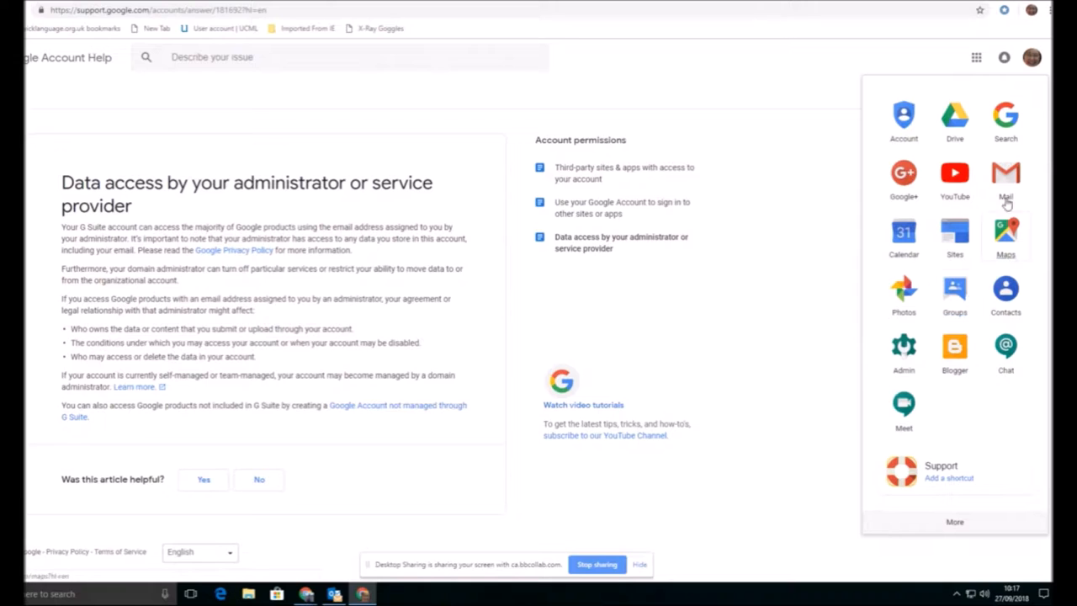
mouse_move(985, 133)
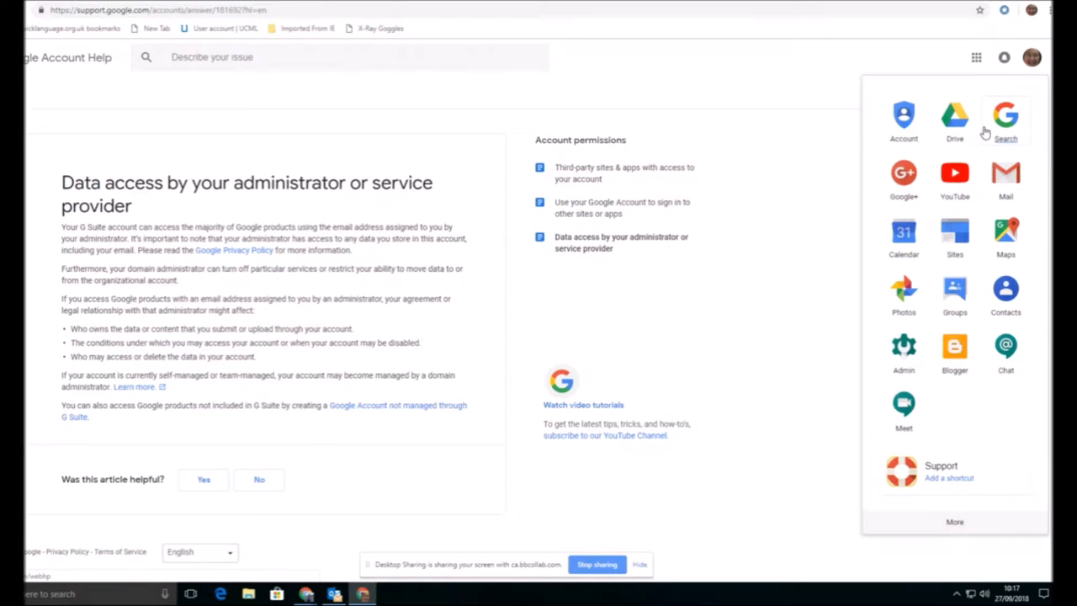
mouse_move(976, 57)
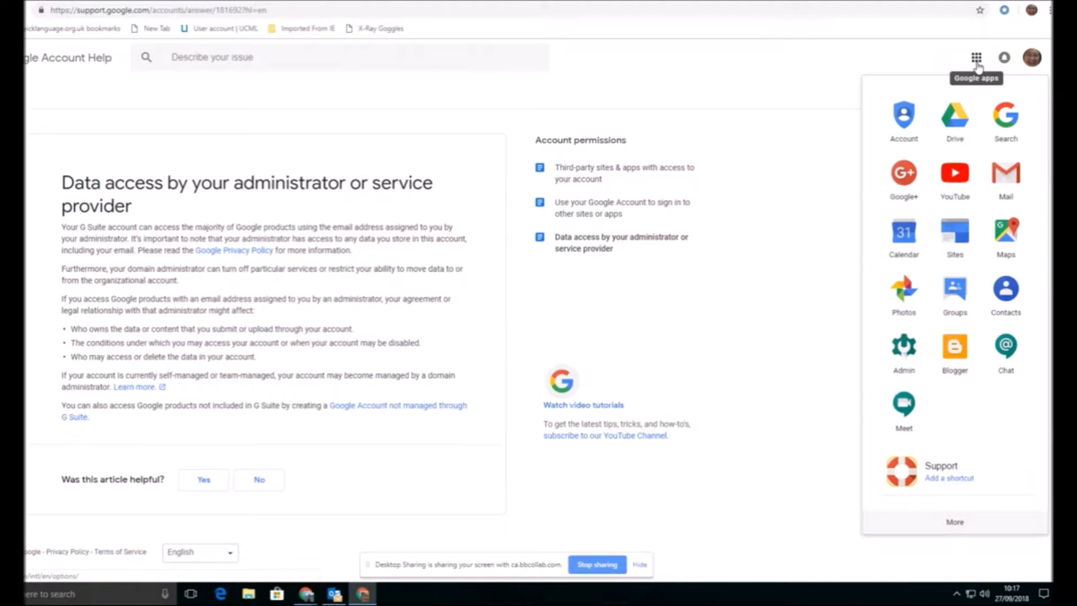
mouse_move(955, 115)
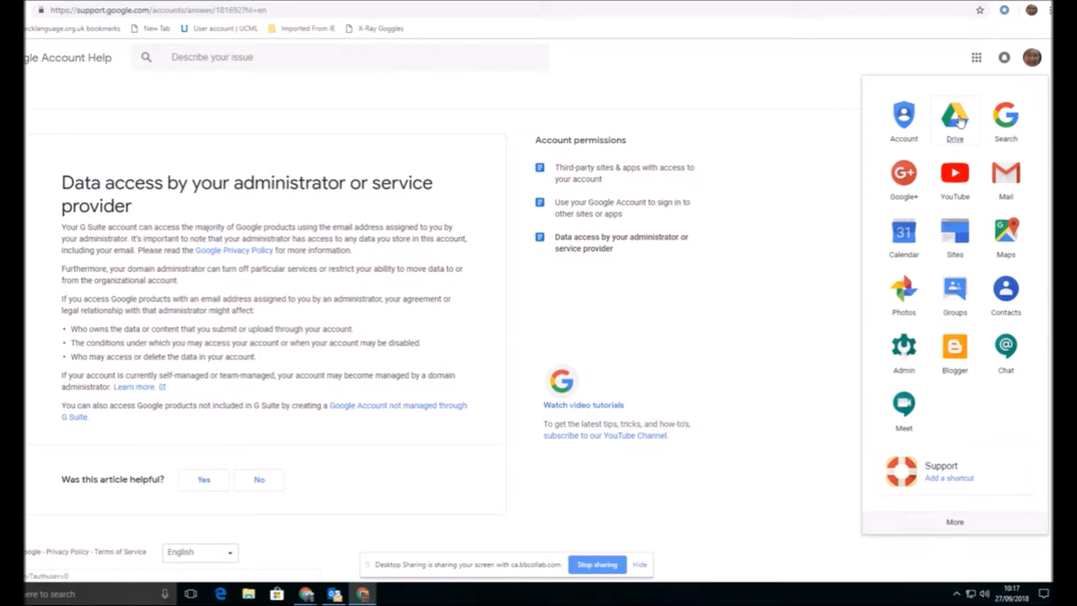
In Drive, create a new folder named Demo in My Drive and enter it
click(954, 116)
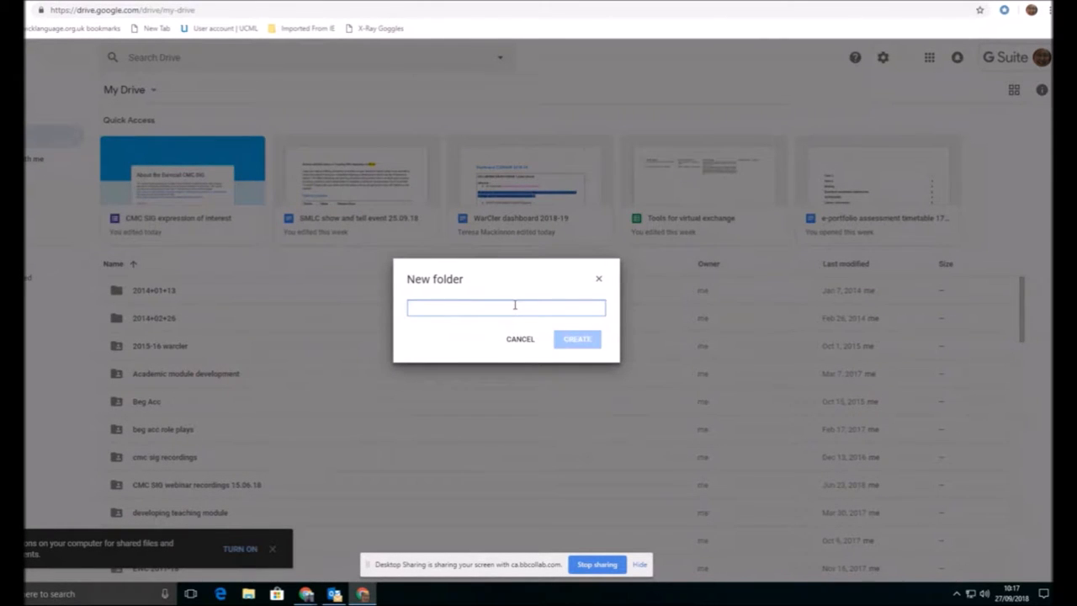
text(Demo)
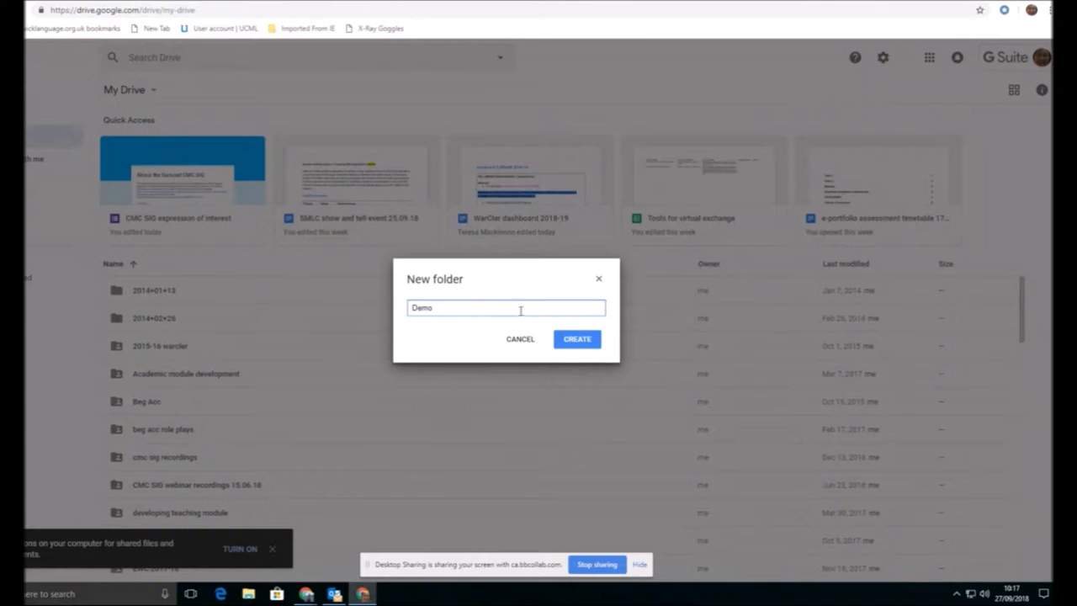
click(577, 339)
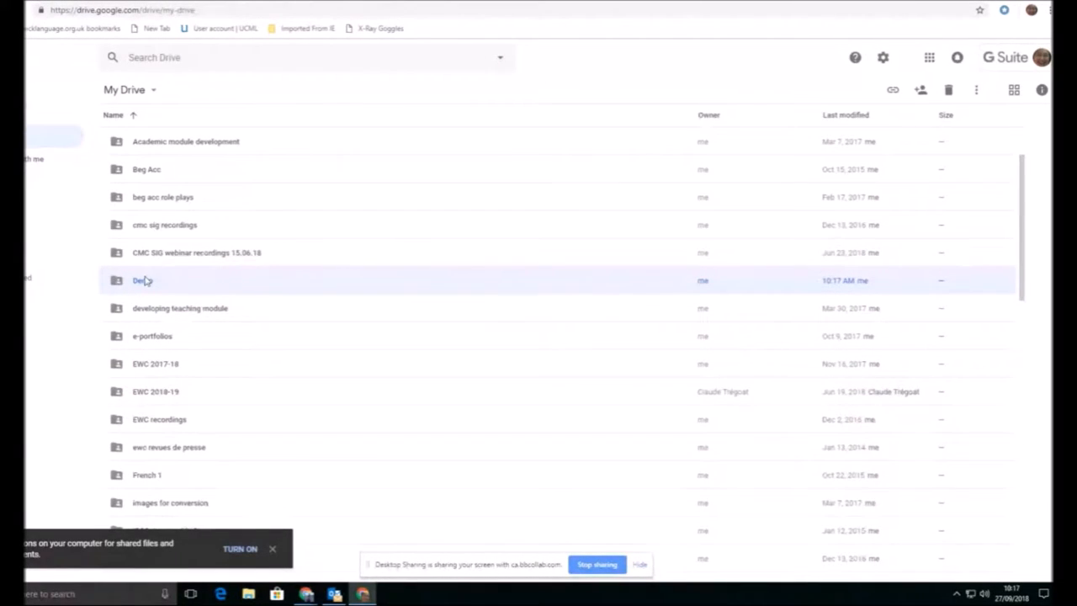
double_click(142, 279)
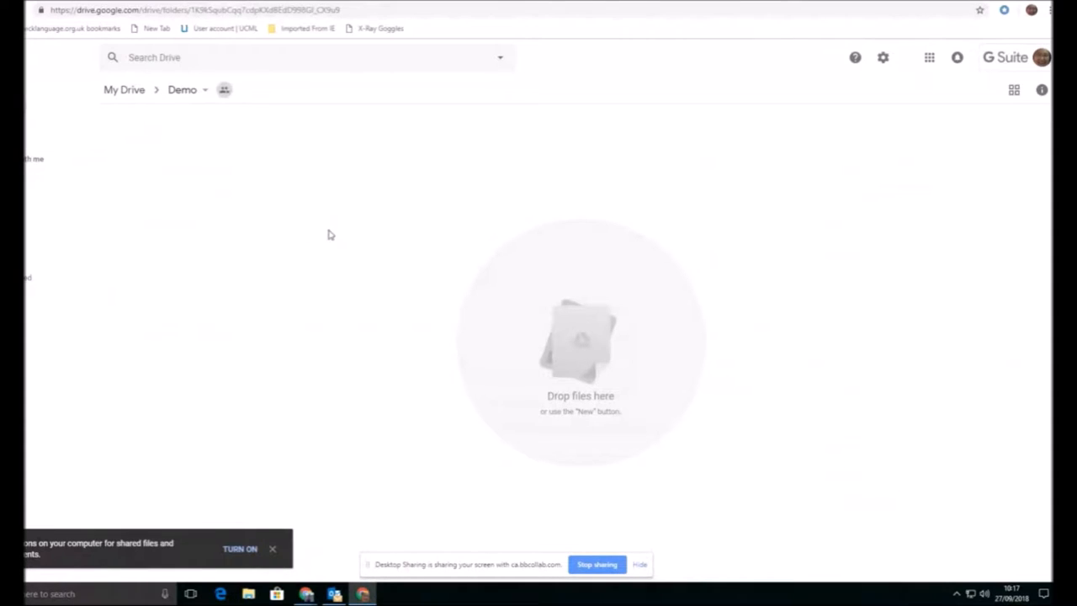
mouse_move(201, 109)
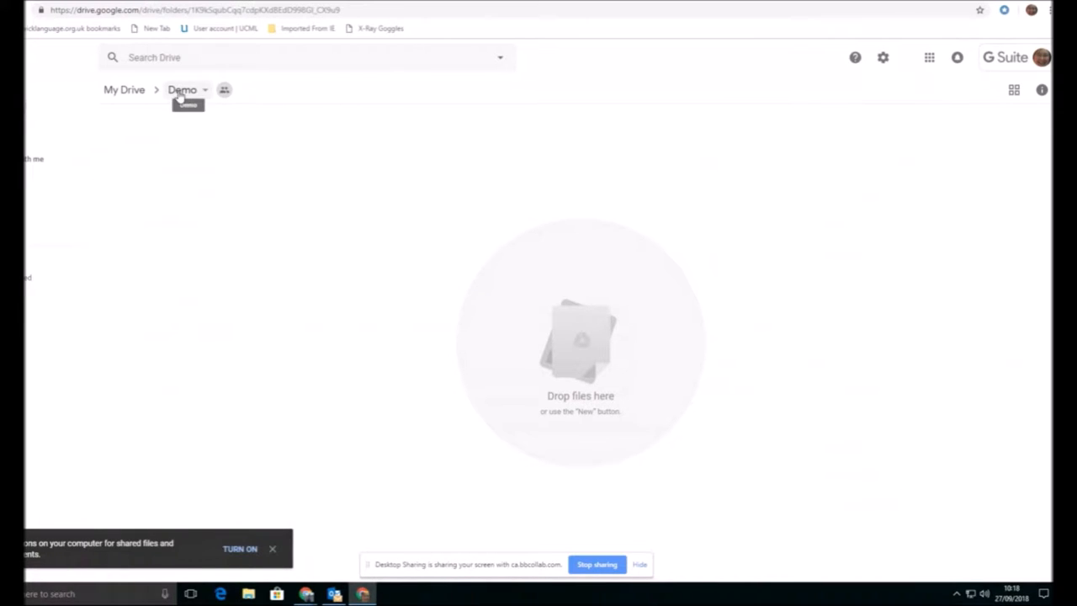
Show the Demo folder's sharing options, confirming organisation link viewers can view it
click(224, 89)
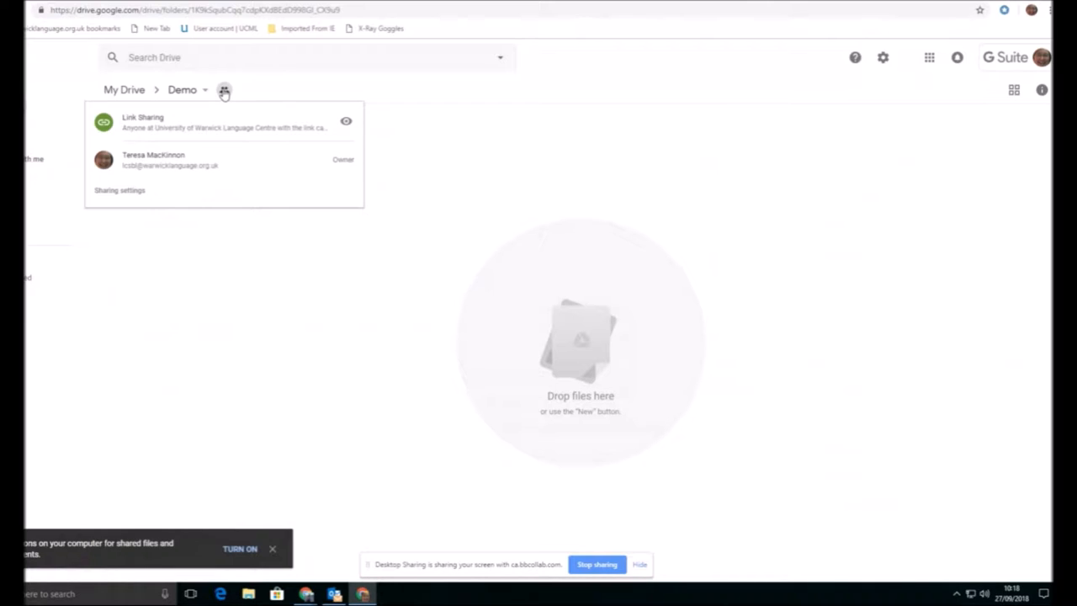
mouse_move(222, 132)
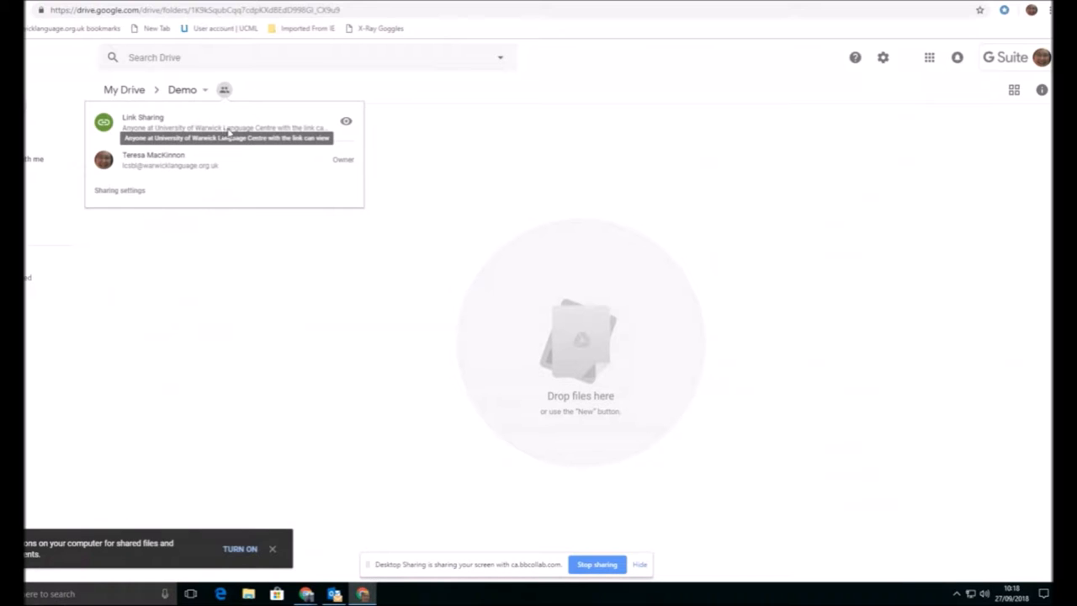
click(120, 190)
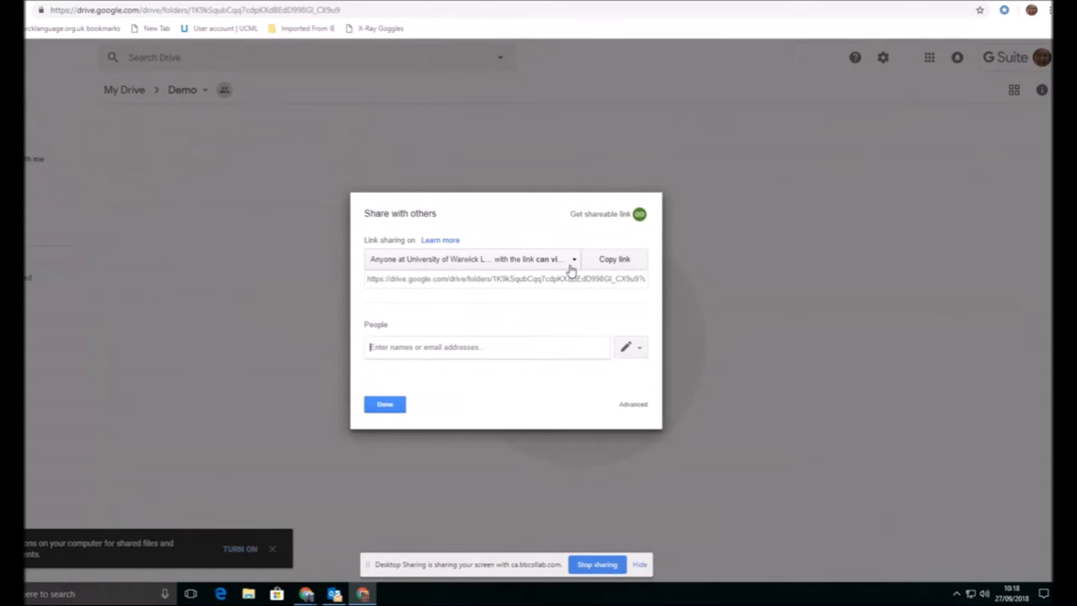
mouse_move(632, 409)
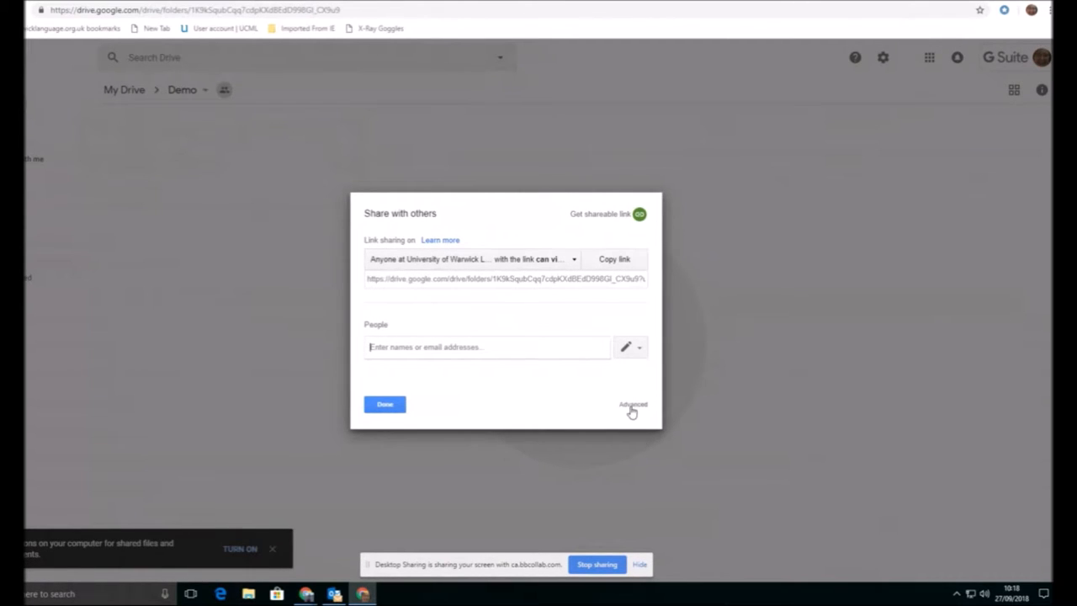
Review the Demo folder's link sharing and access level choices, leaving everything unchanged
click(633, 404)
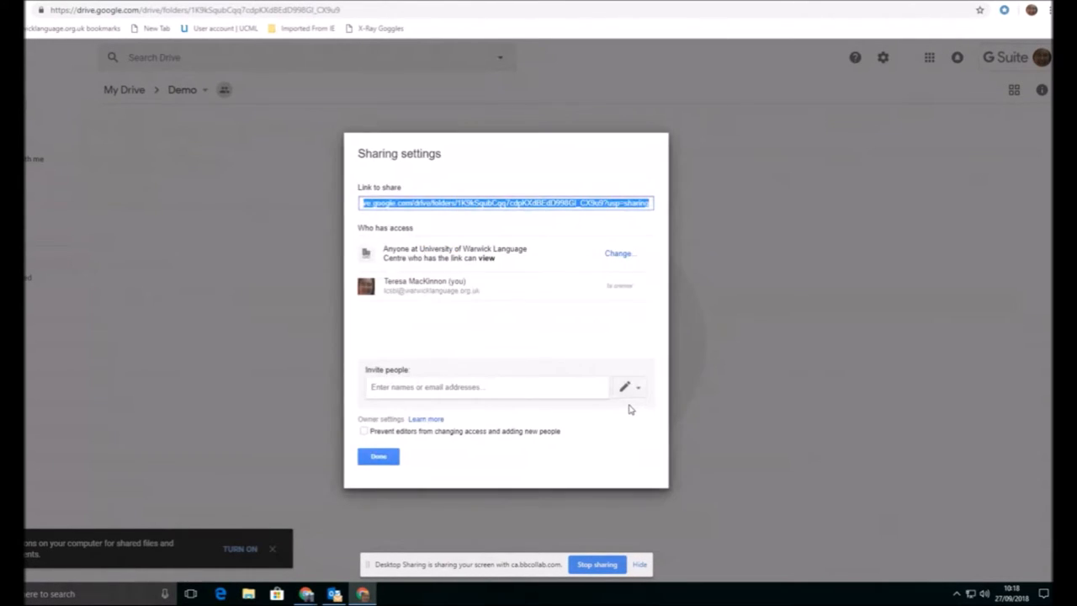
mouse_move(505, 222)
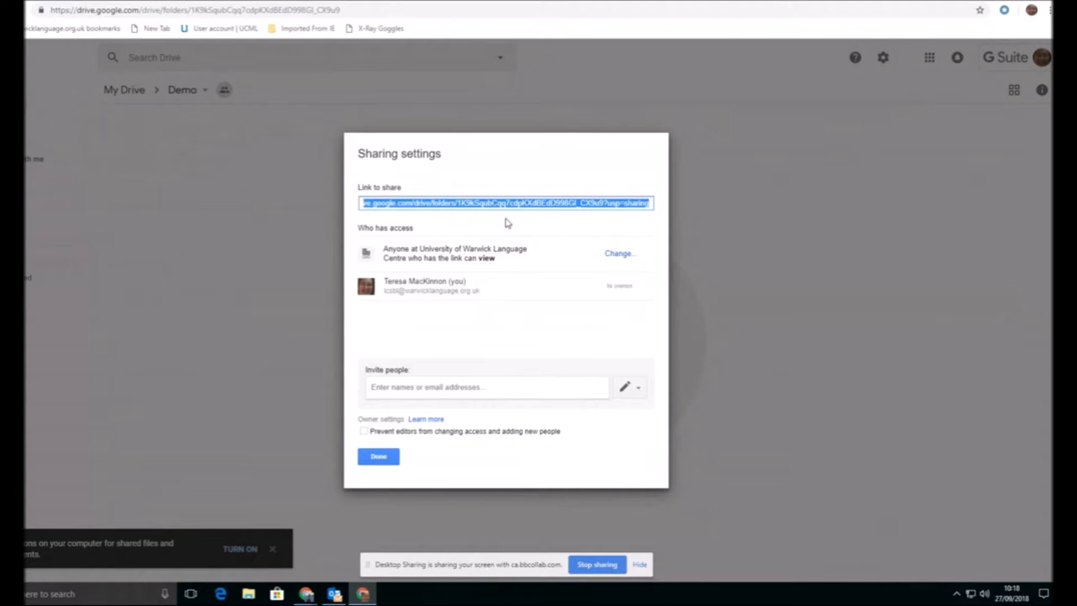
mouse_move(357, 254)
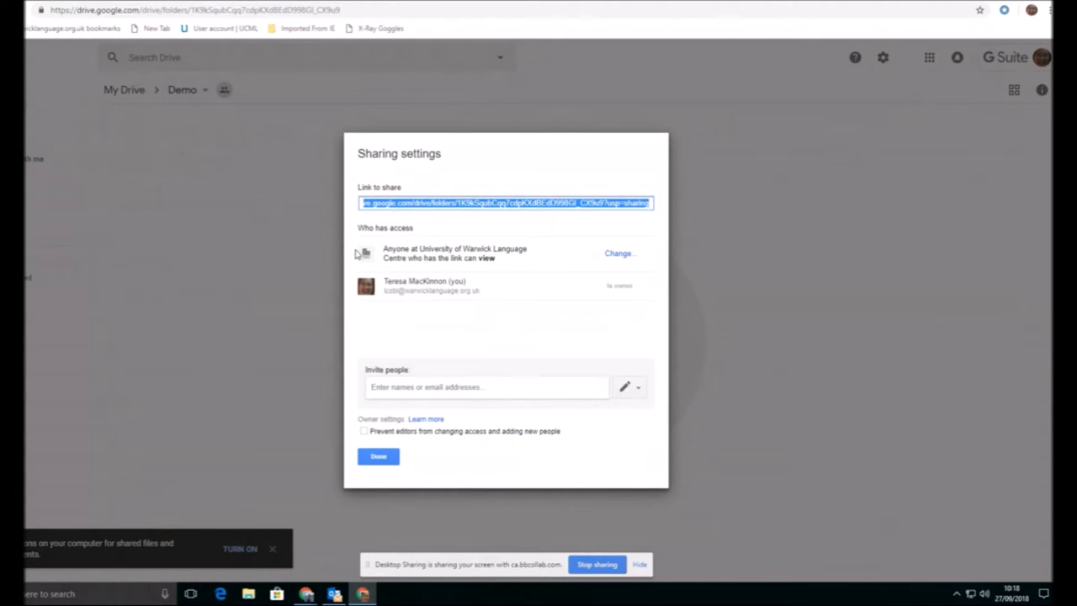
mouse_move(505, 260)
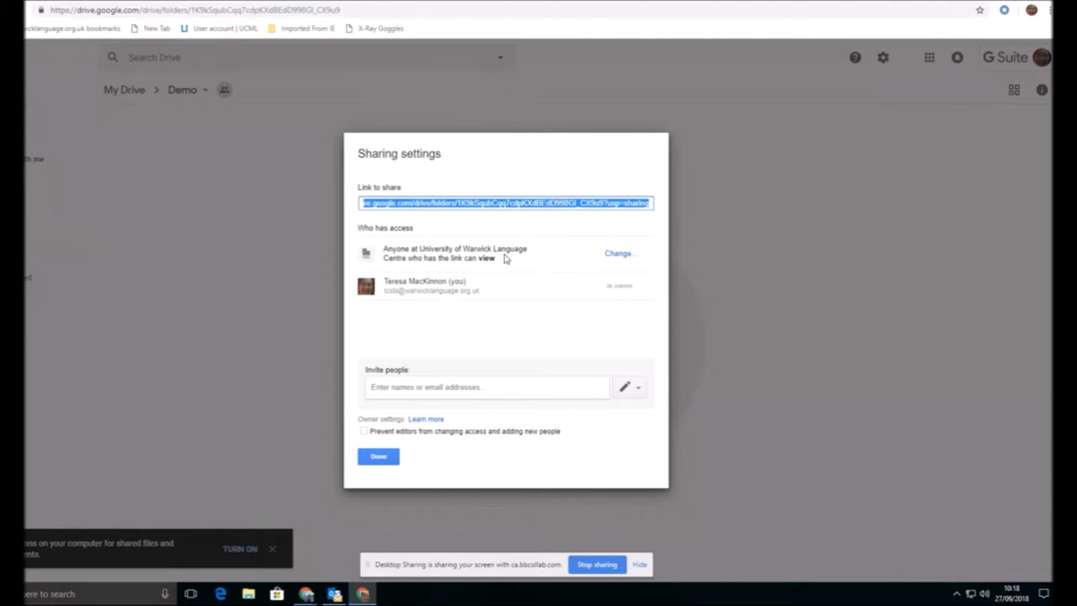
mouse_move(610, 259)
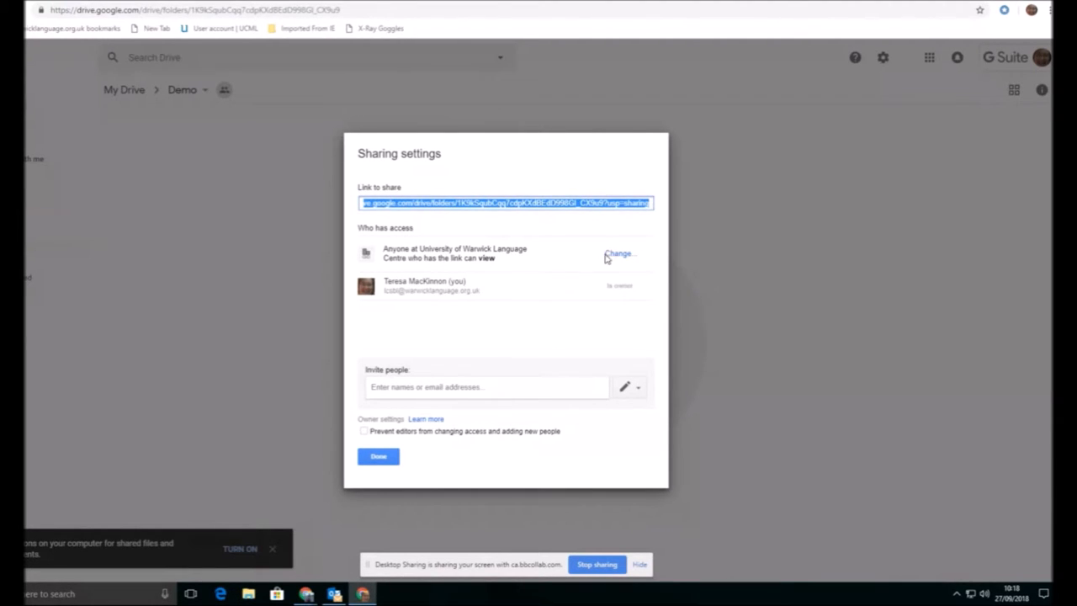
click(620, 252)
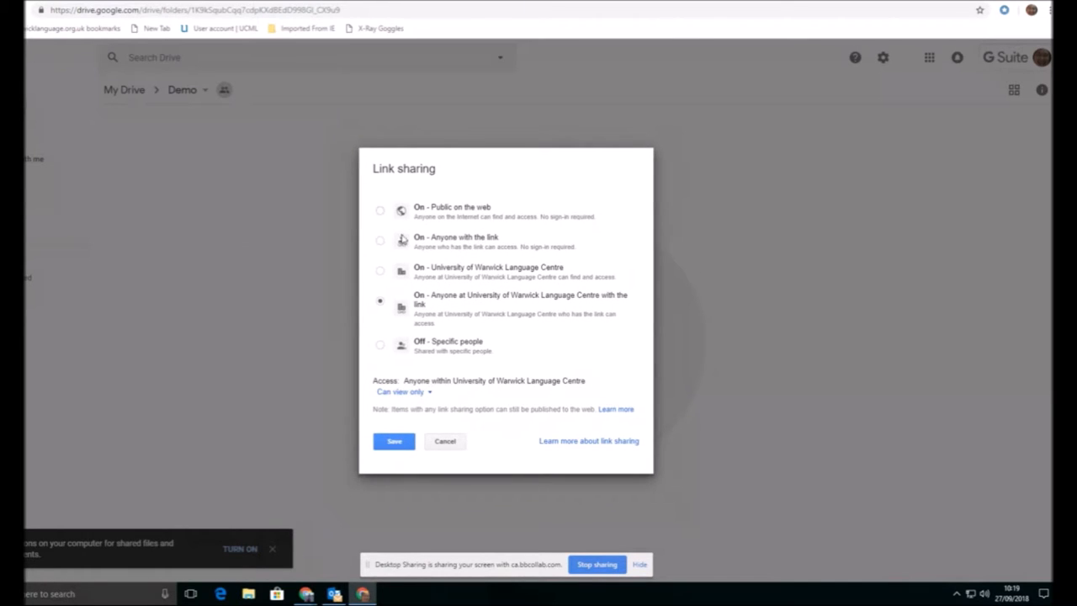
mouse_move(417, 235)
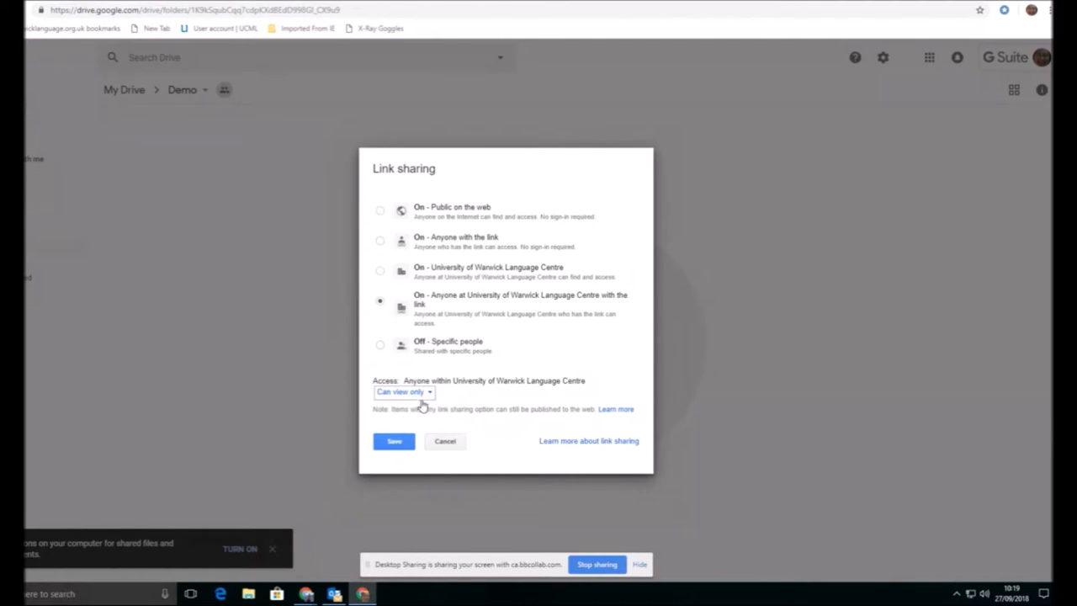
click(404, 393)
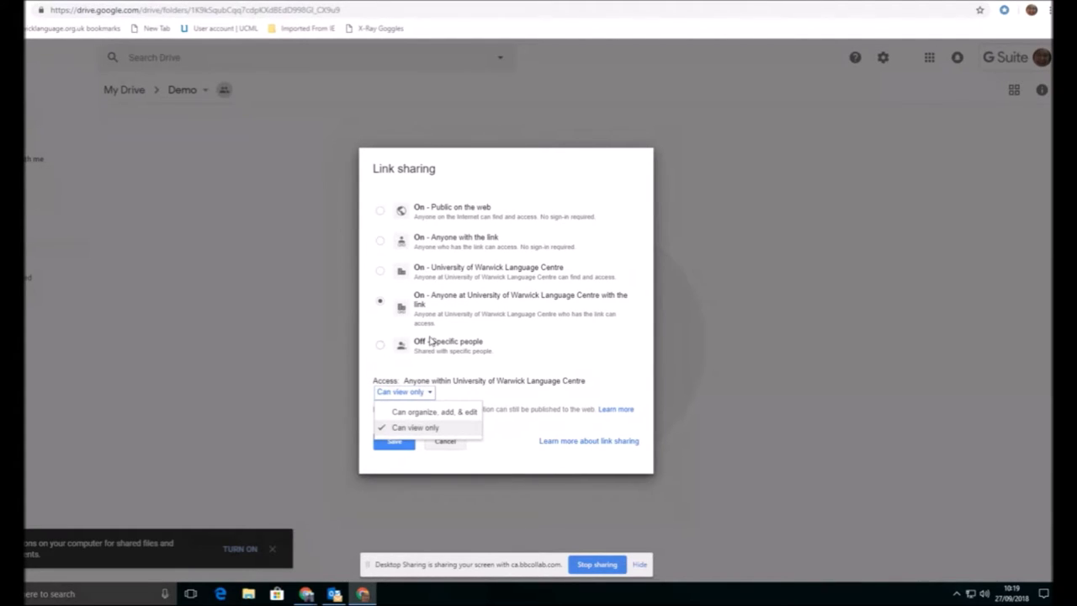
mouse_move(581, 343)
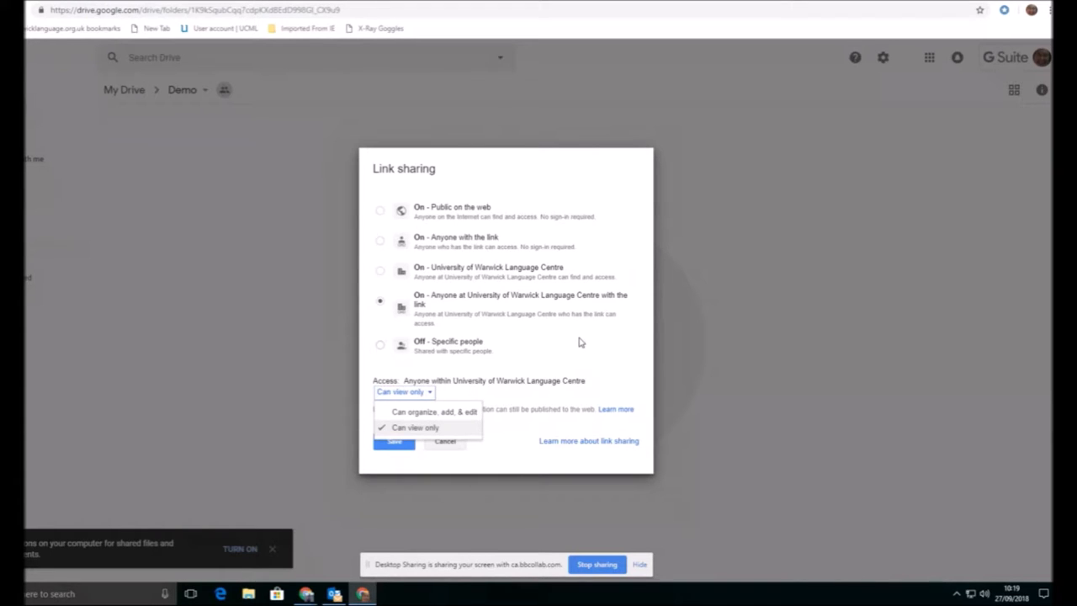
click(380, 345)
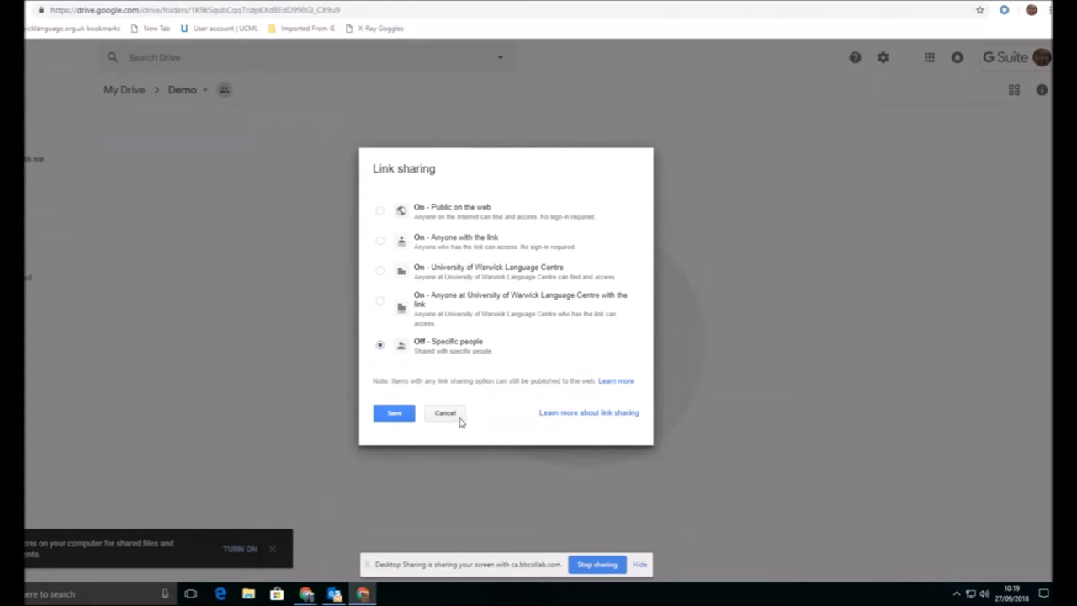
mouse_move(447, 417)
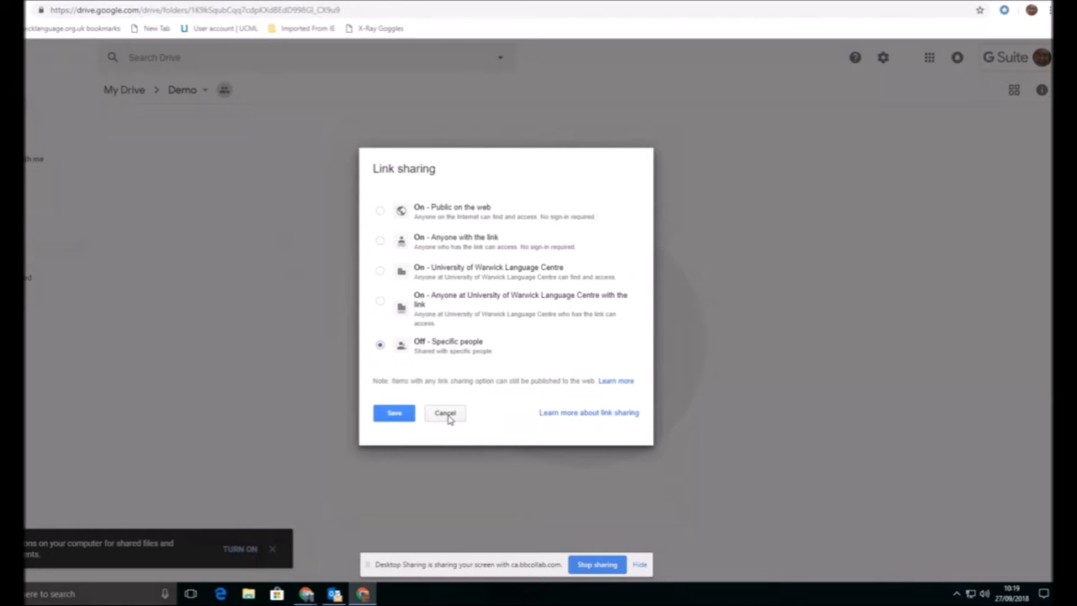
click(394, 413)
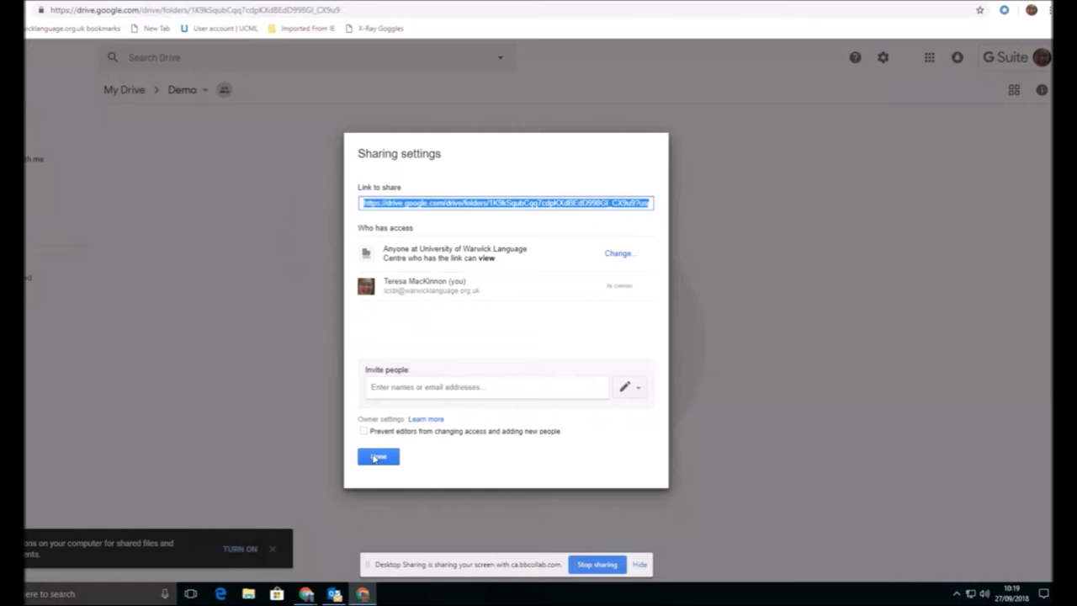
click(377, 457)
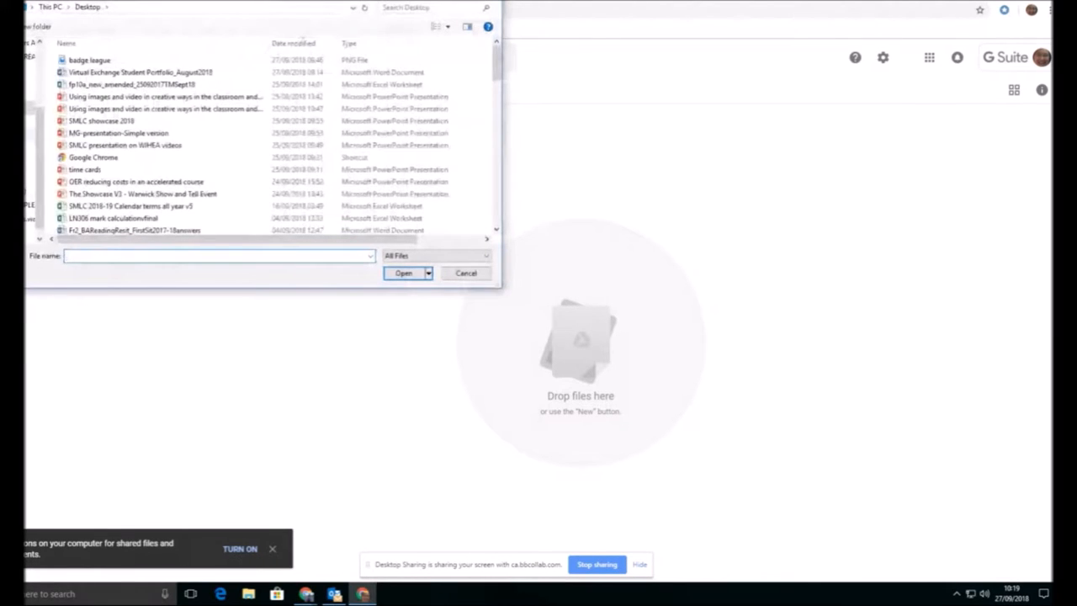
Upload Virtual Exchange Student Portfolio_August2018.docx into Demo and preview it
click(151, 71)
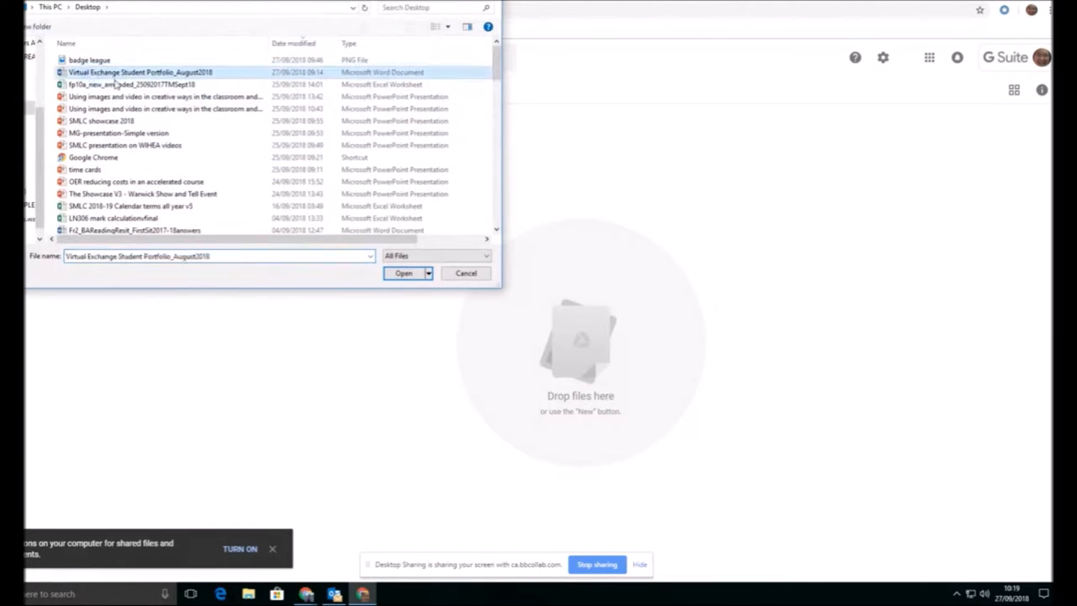
click(404, 273)
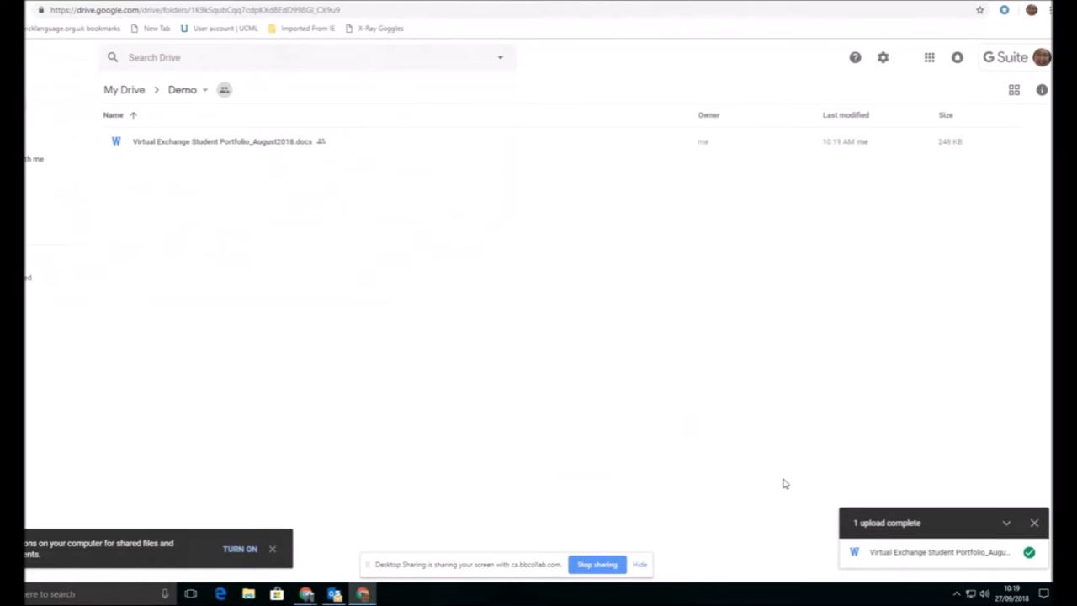
mouse_move(209, 179)
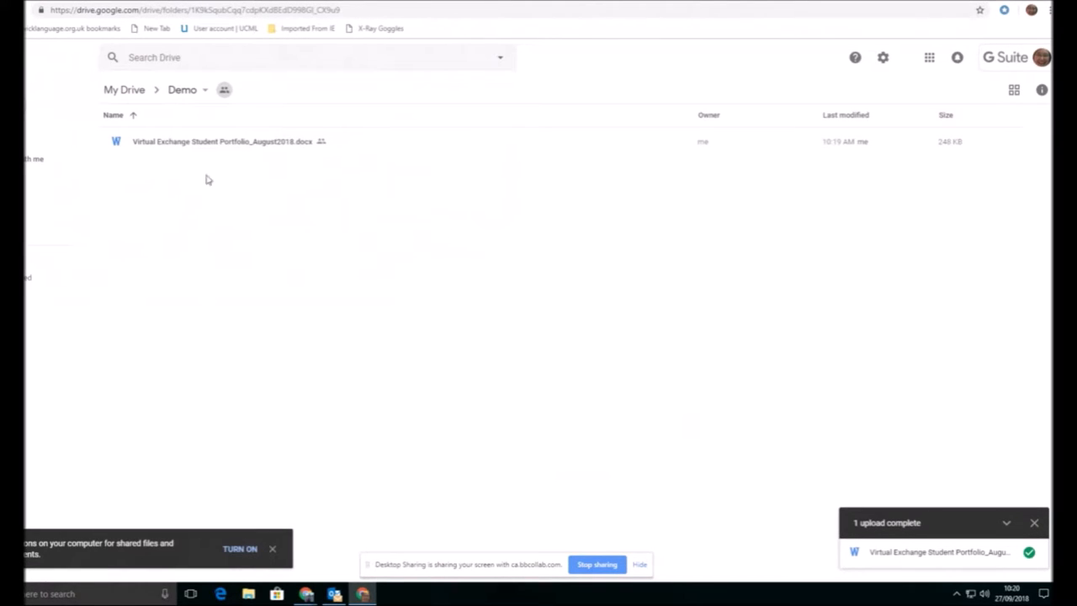
click(222, 141)
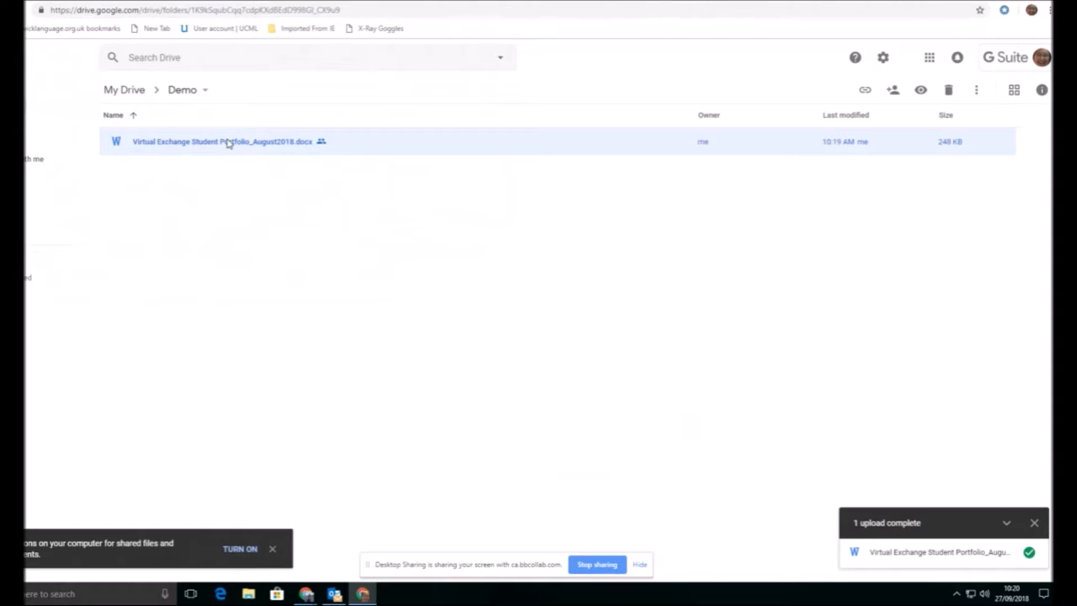
double_click(225, 142)
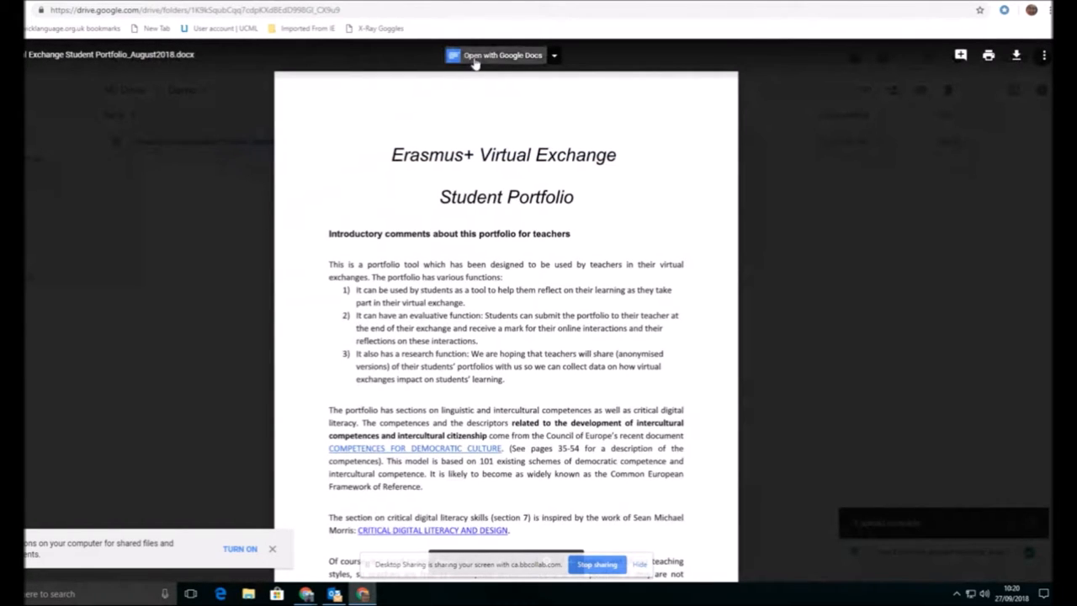
mouse_move(494, 54)
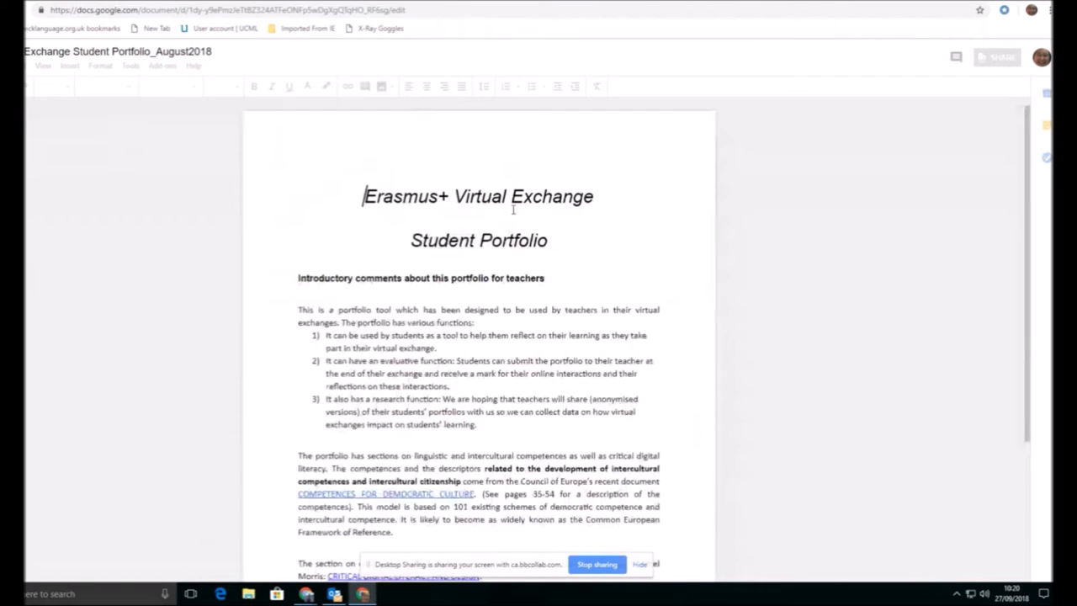
Convert the Word portfolio into a Google Docs copy and show its sharing options
click(479, 196)
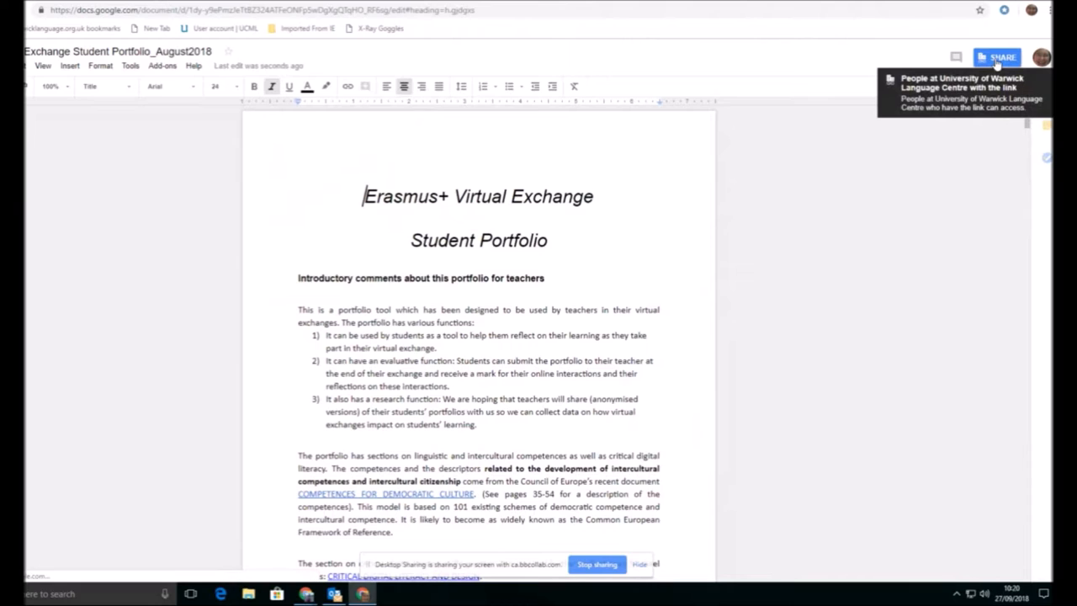
click(998, 57)
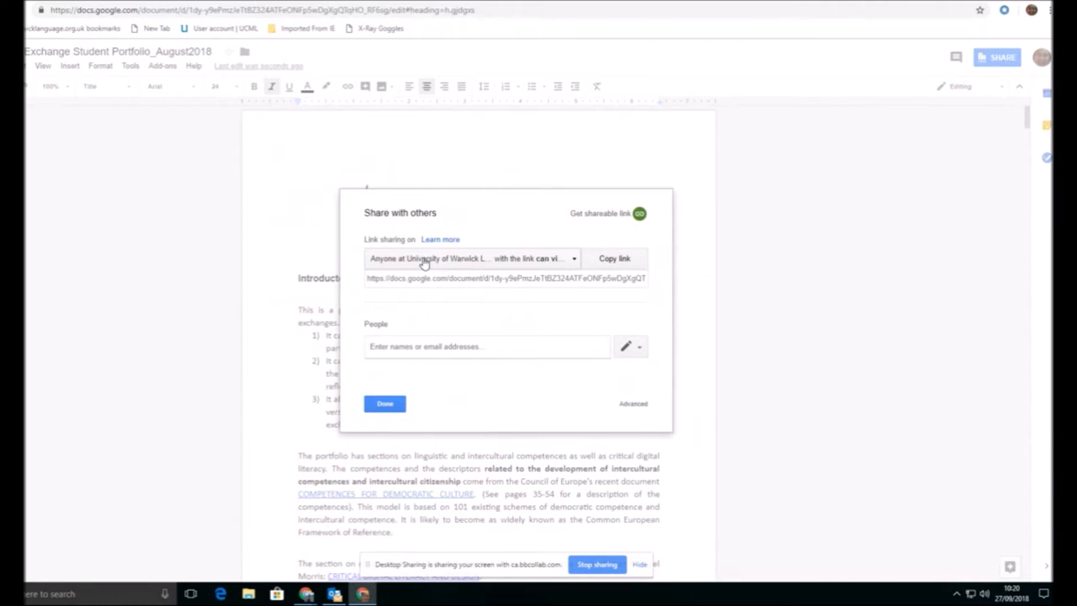
mouse_move(614, 401)
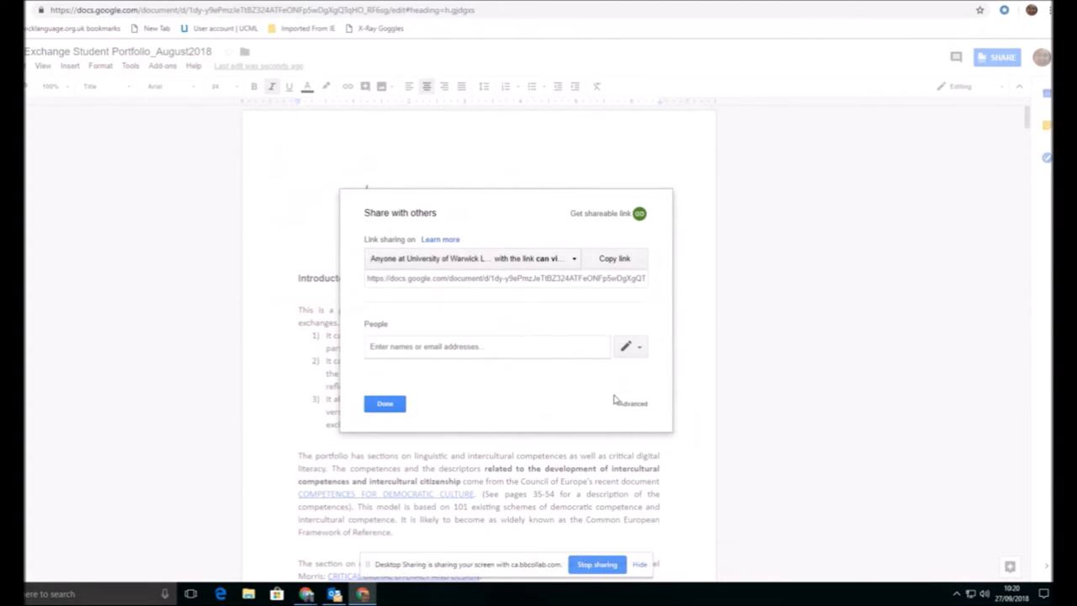
mouse_move(602, 505)
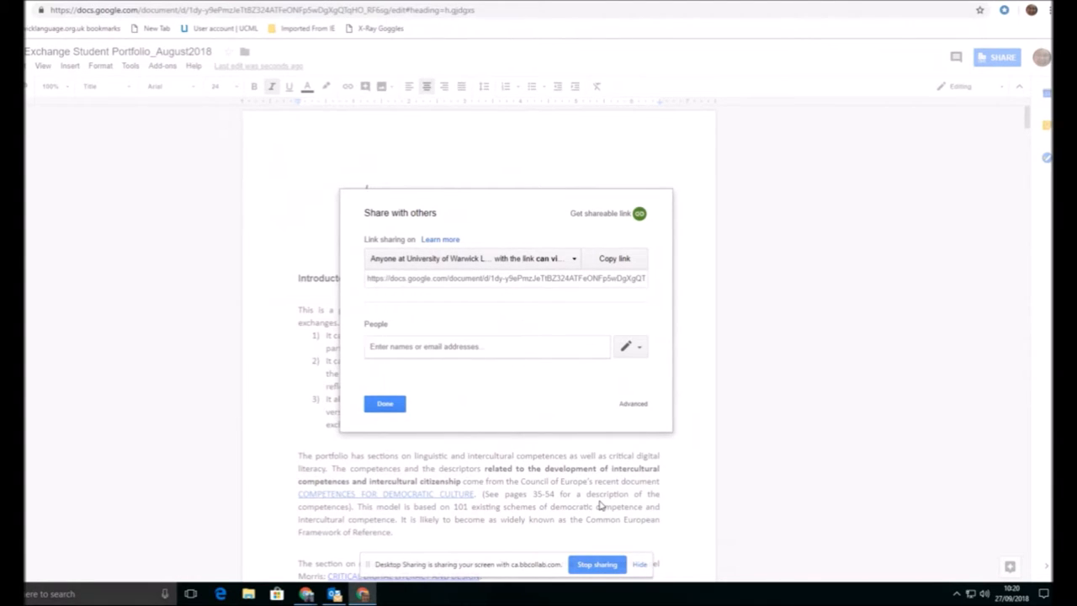
Share the portfolio document with the colleague 'claude' from the suggested contacts
text(claude)
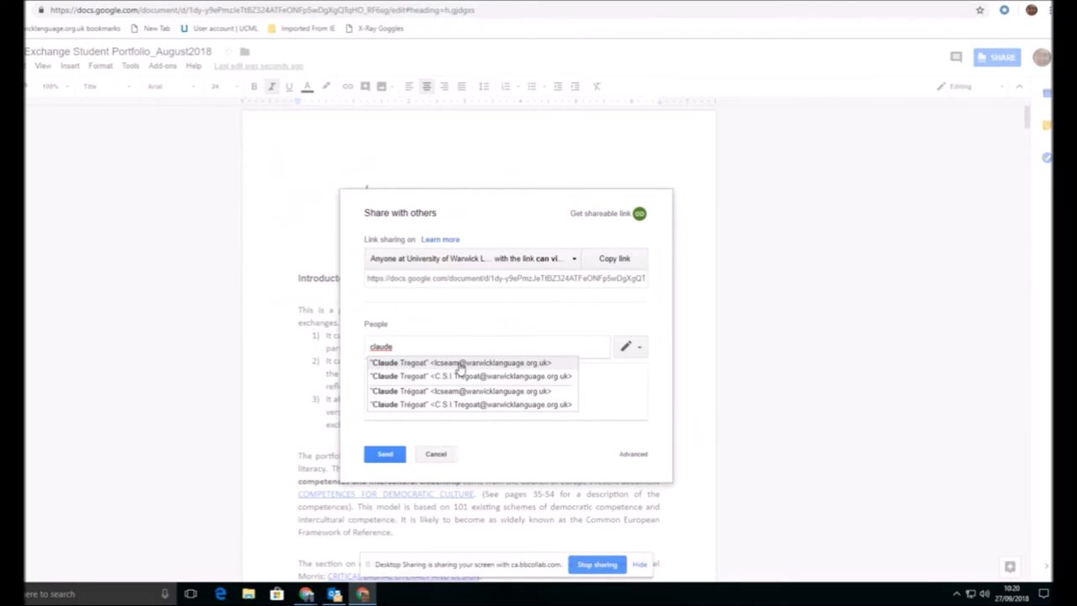
click(461, 362)
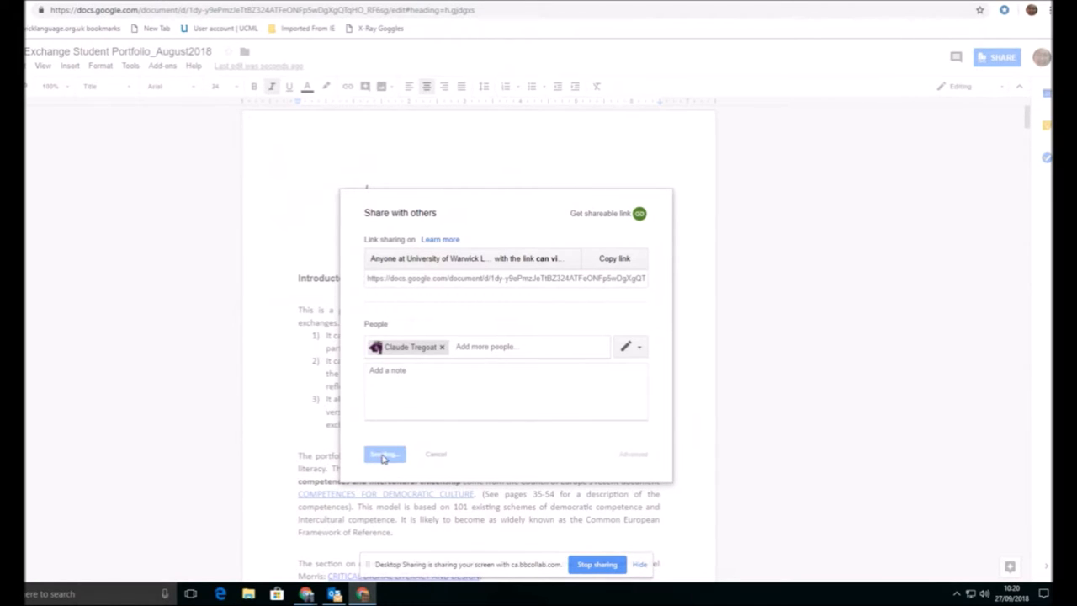
click(384, 455)
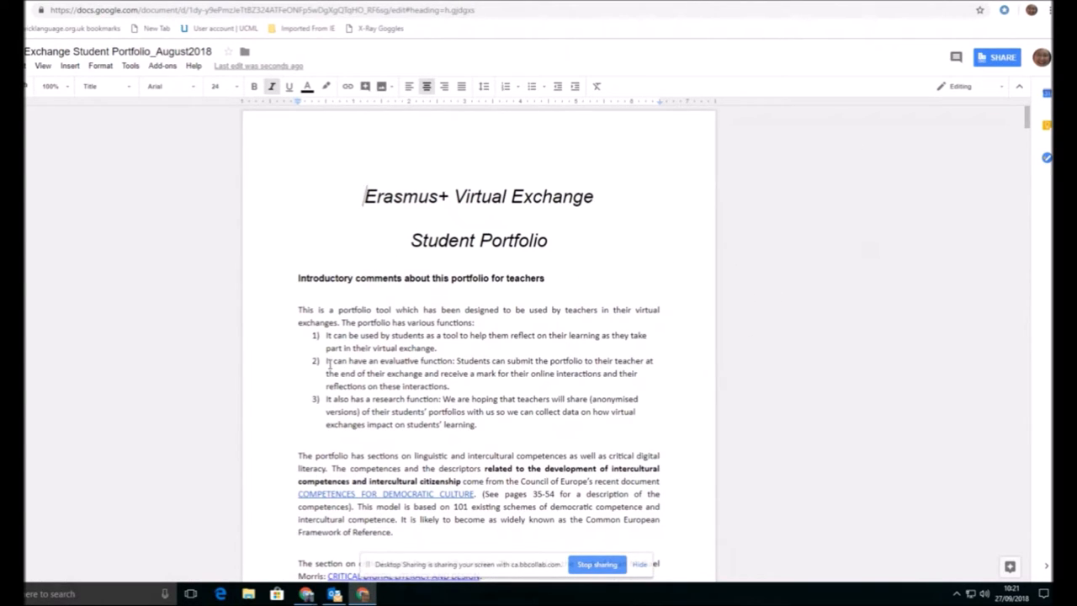
Browse the document's File and Help menus without choosing anything
scroll(down, 3)
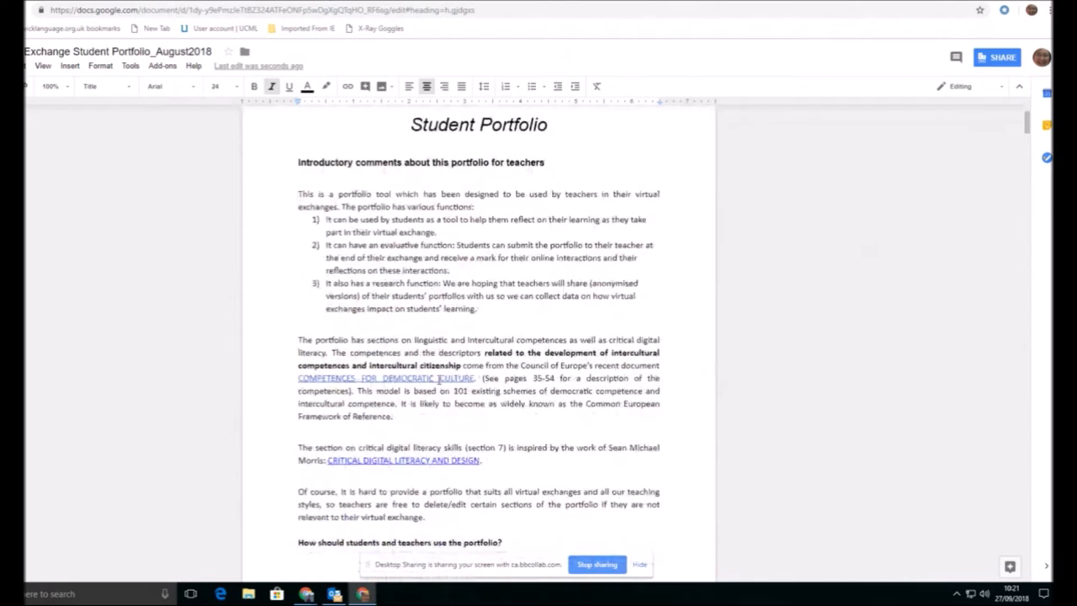
scroll(down, 3)
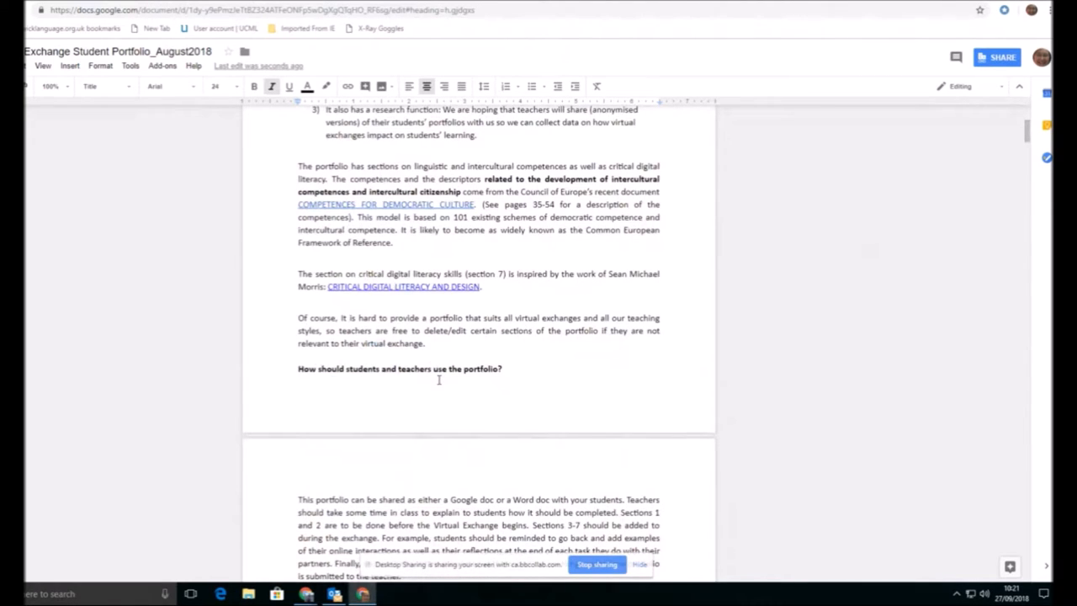
click(42, 66)
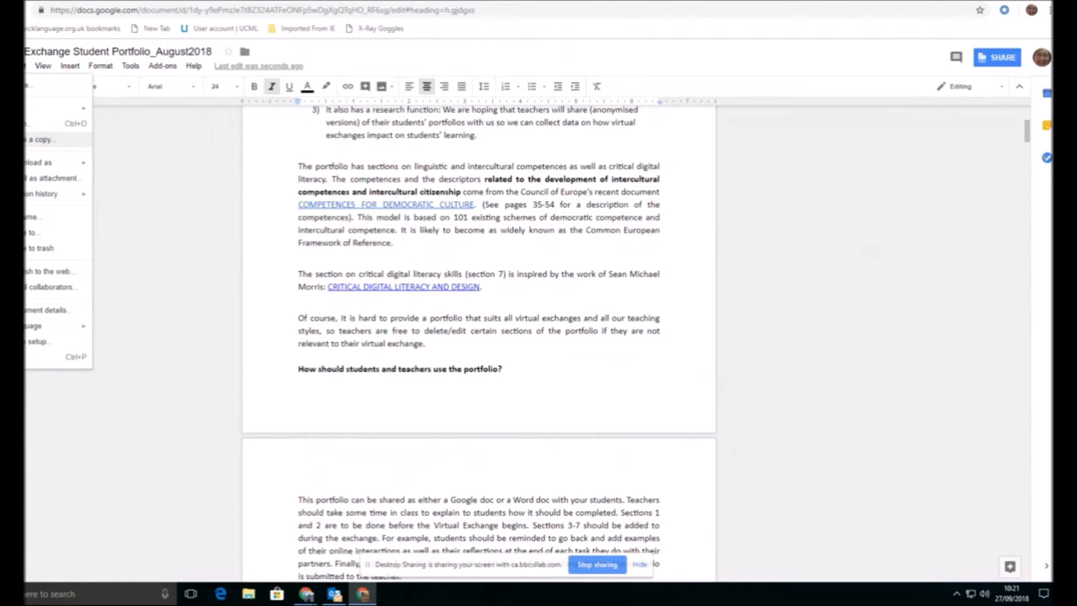
click(194, 66)
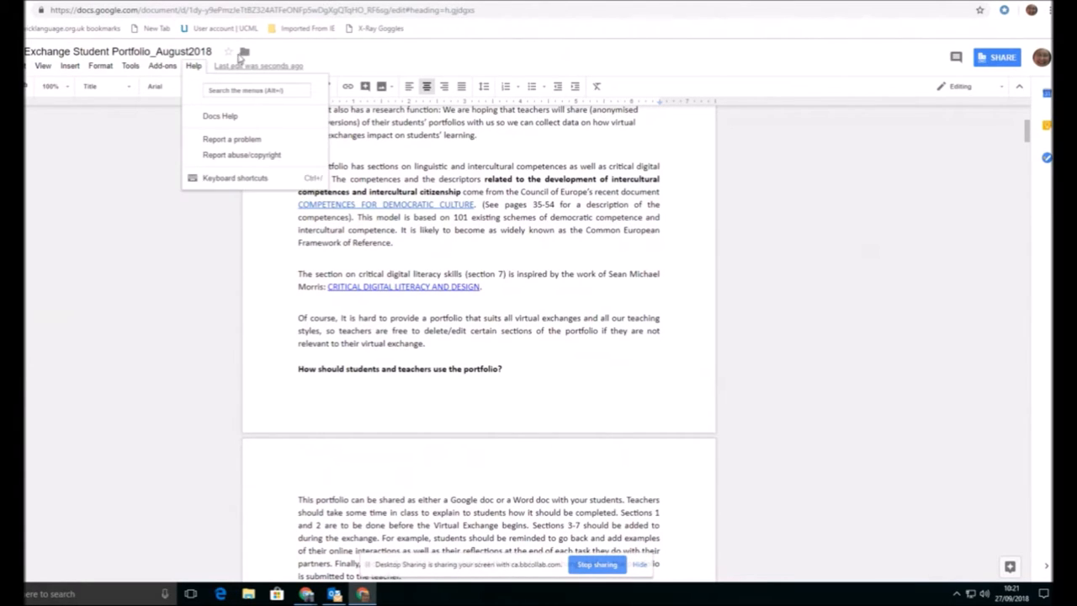
mouse_move(242, 52)
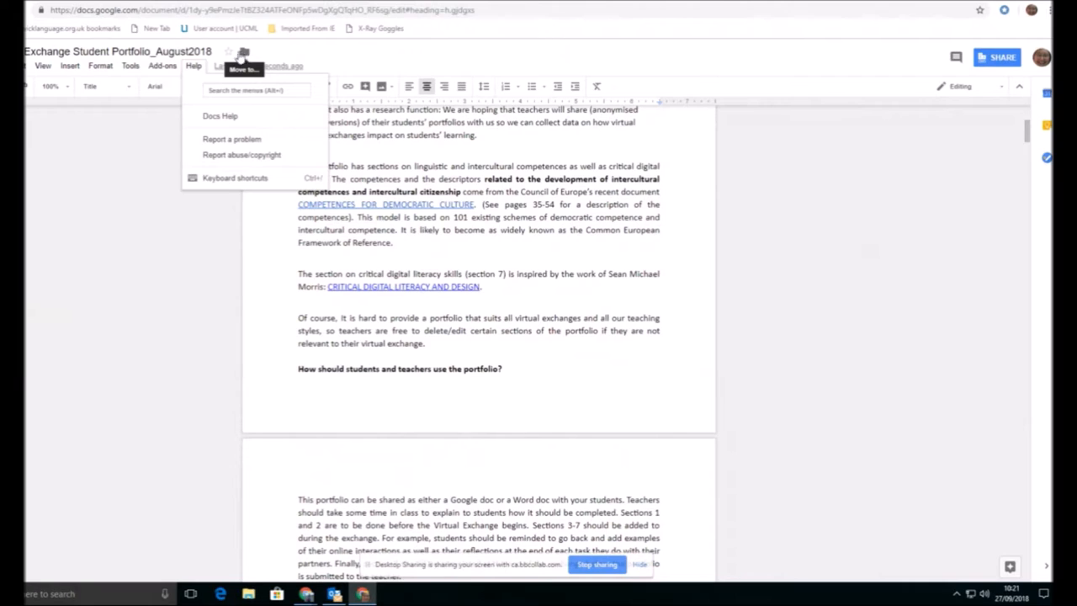
click(71, 65)
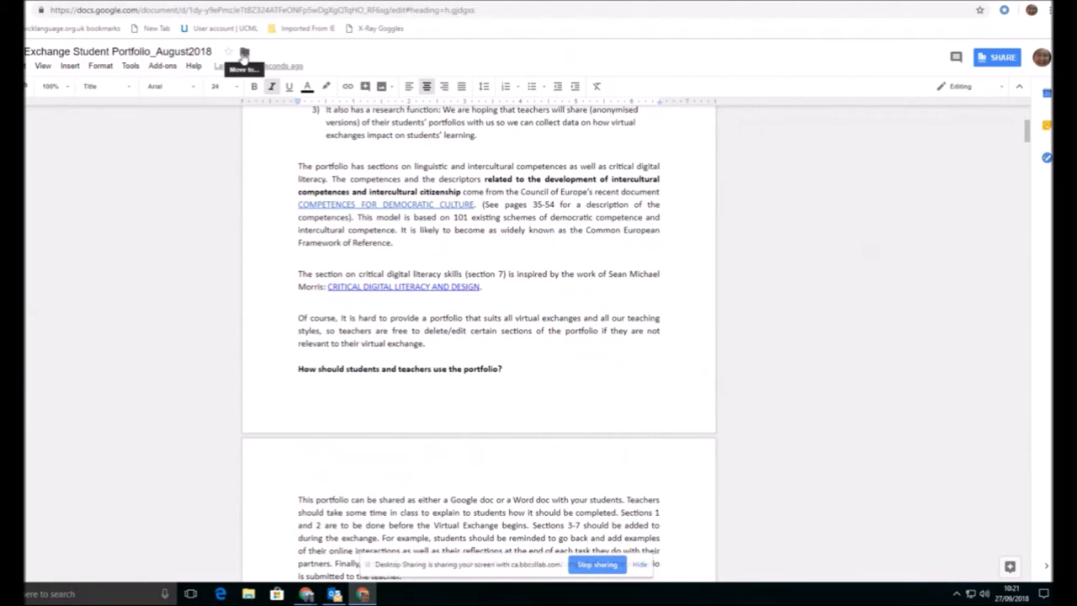
Confirm via the location browser that the document lives in Demo, then return to that folder in Drive
click(244, 51)
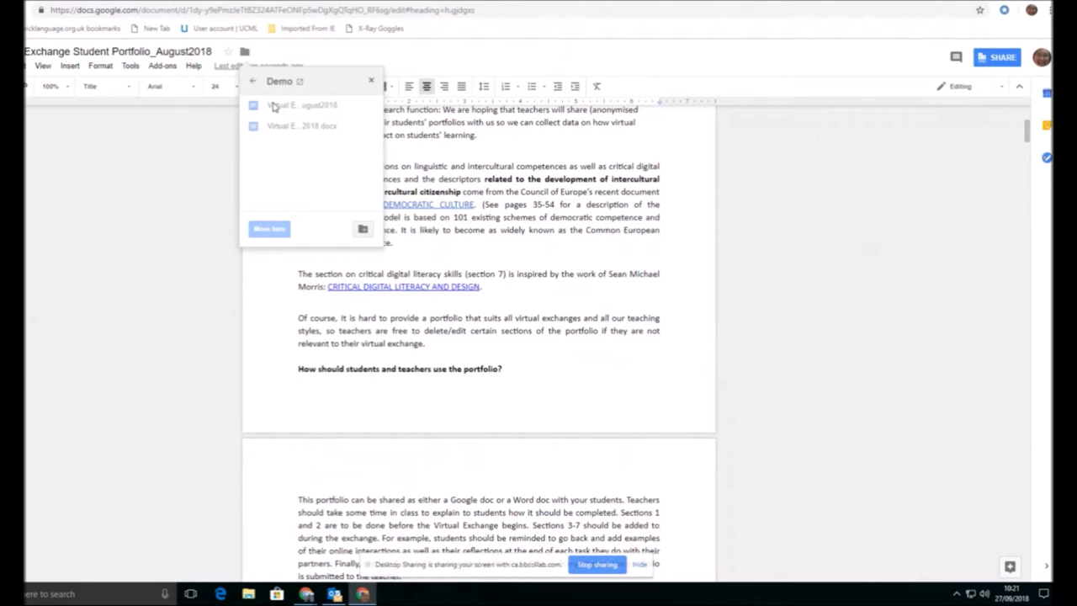
mouse_move(278, 84)
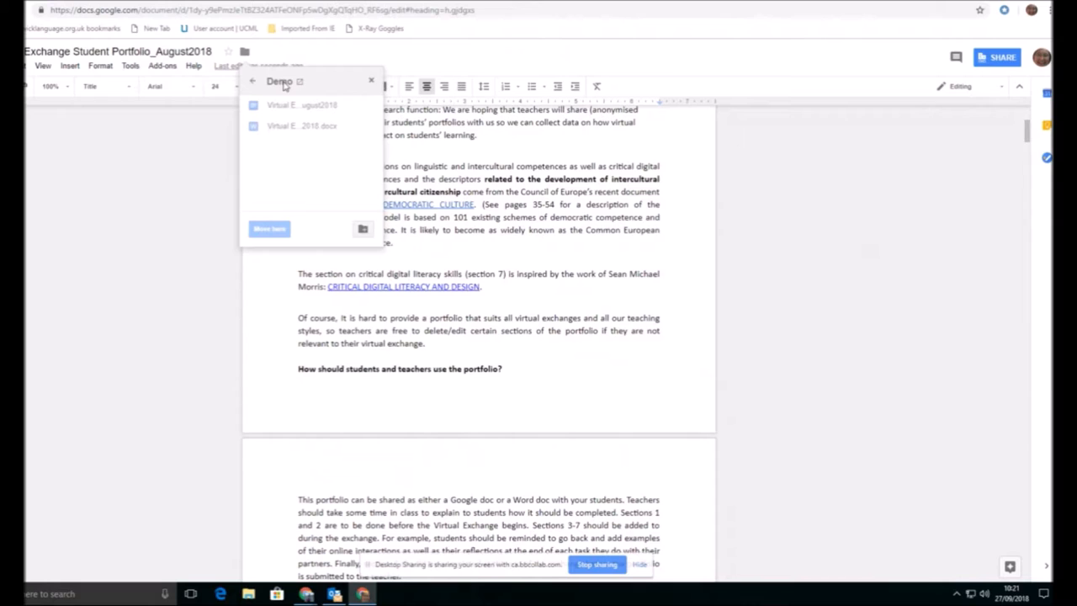
mouse_move(299, 81)
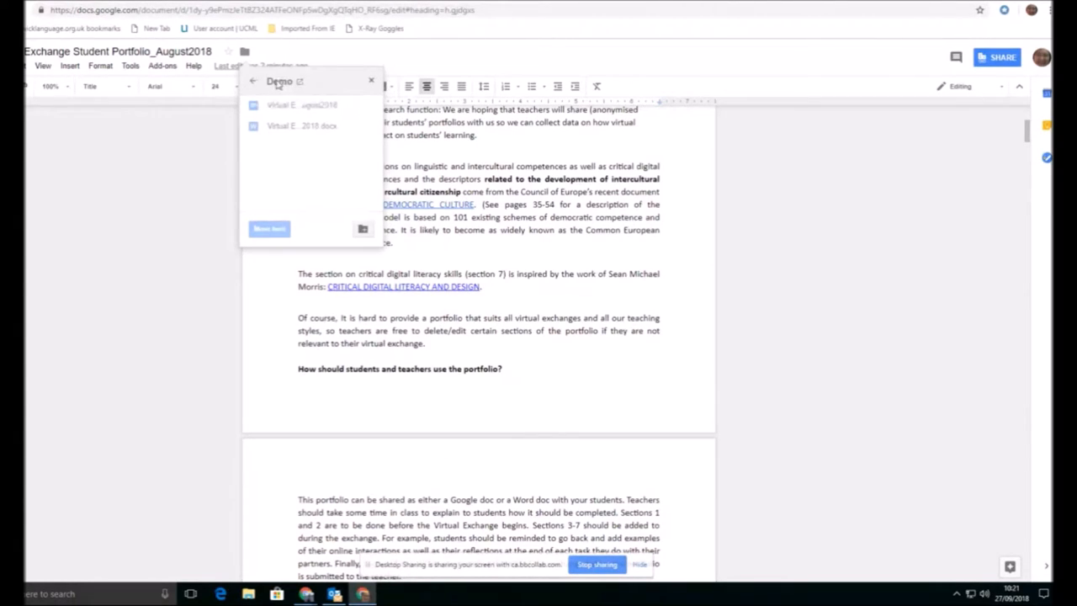
click(252, 80)
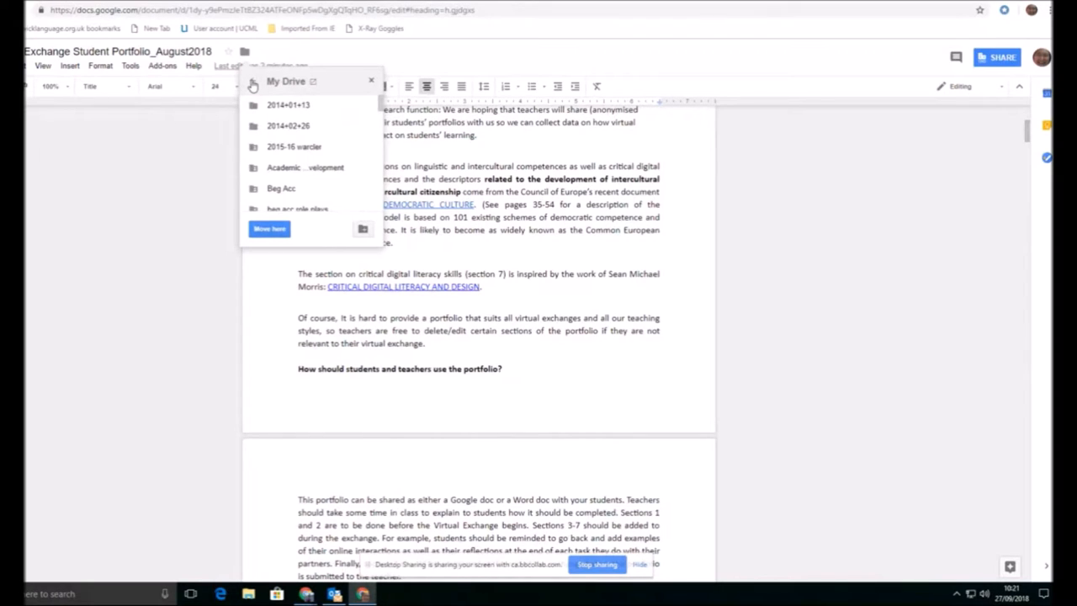
click(256, 81)
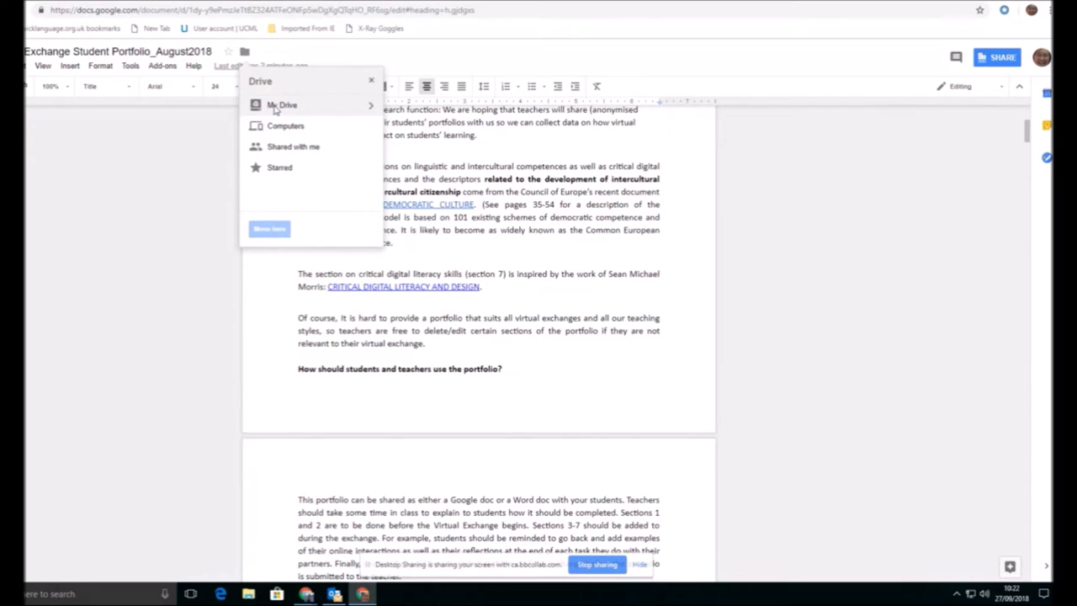
click(283, 105)
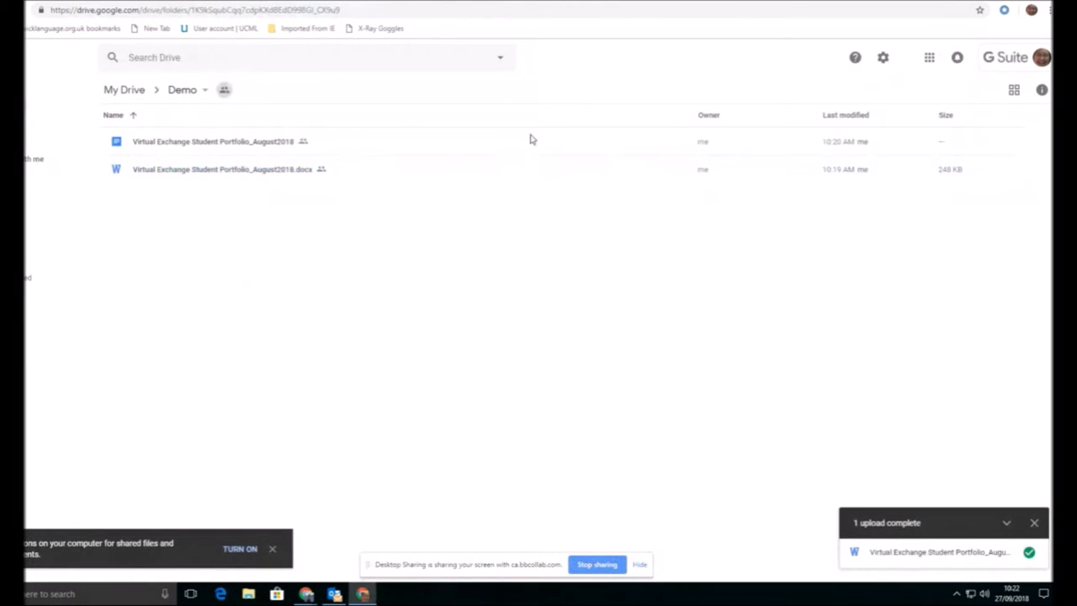
mouse_move(340, 185)
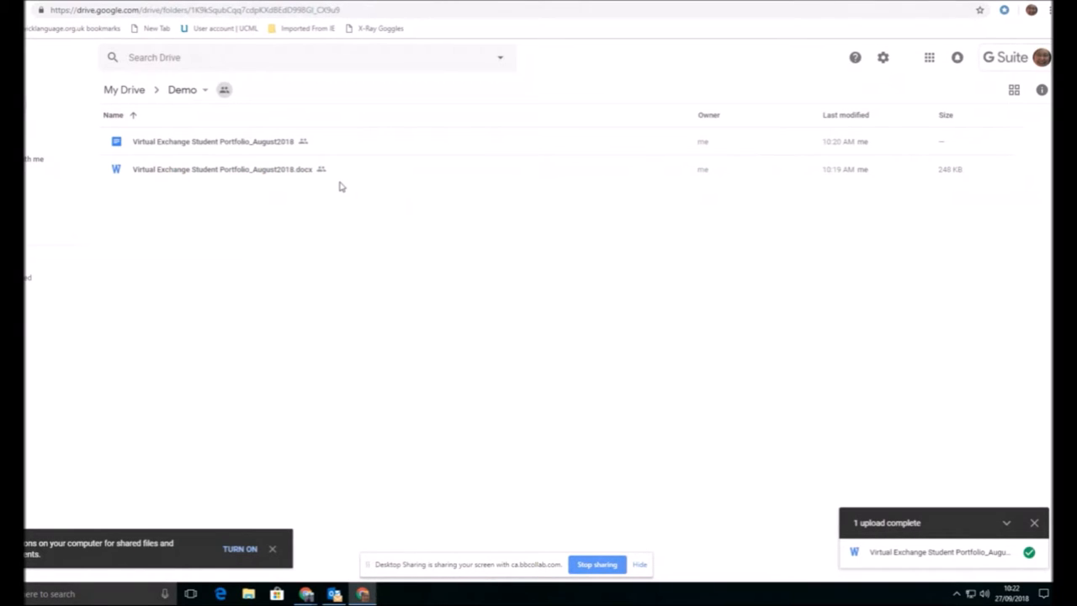
mouse_move(118, 171)
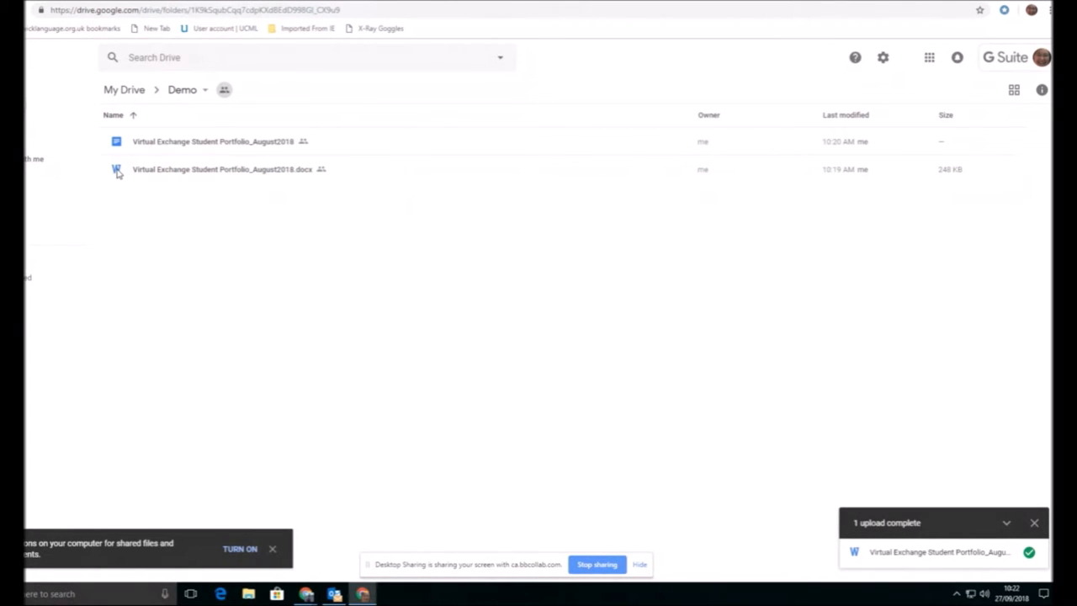
mouse_move(128, 148)
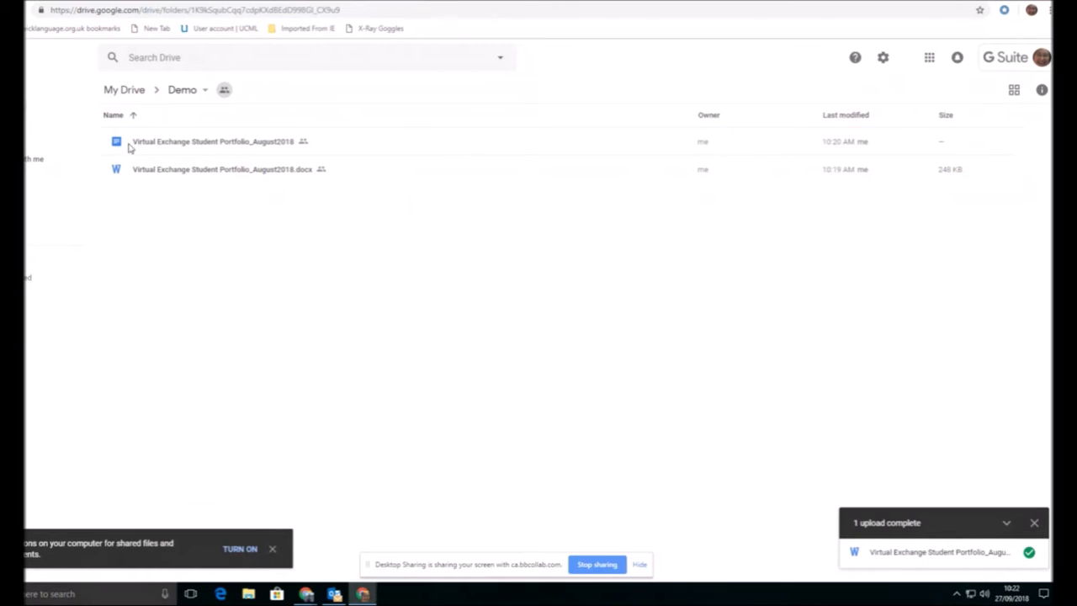
mouse_move(124, 143)
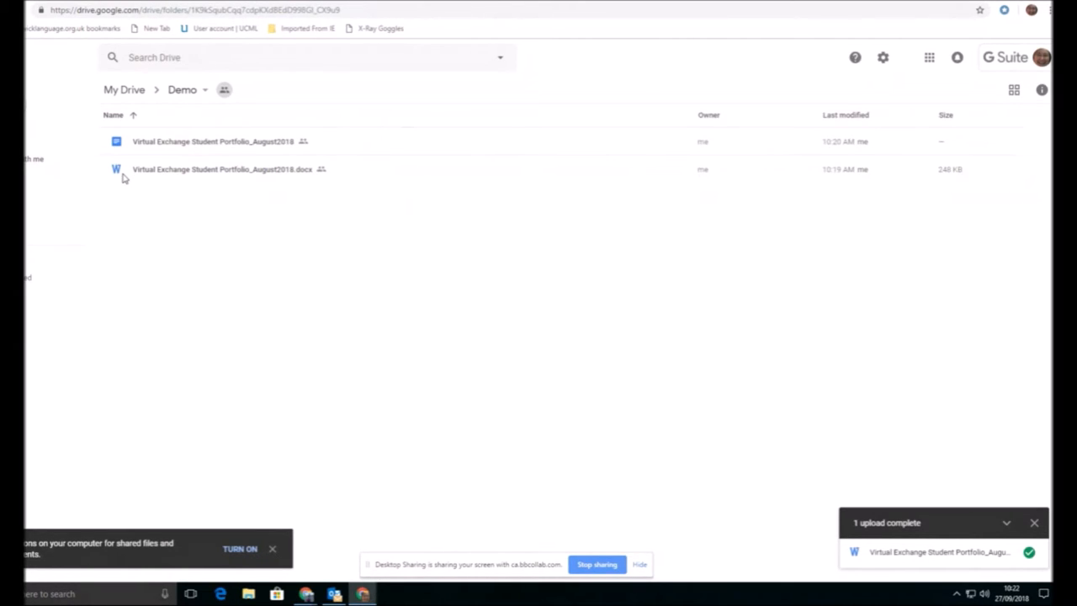
mouse_move(182, 173)
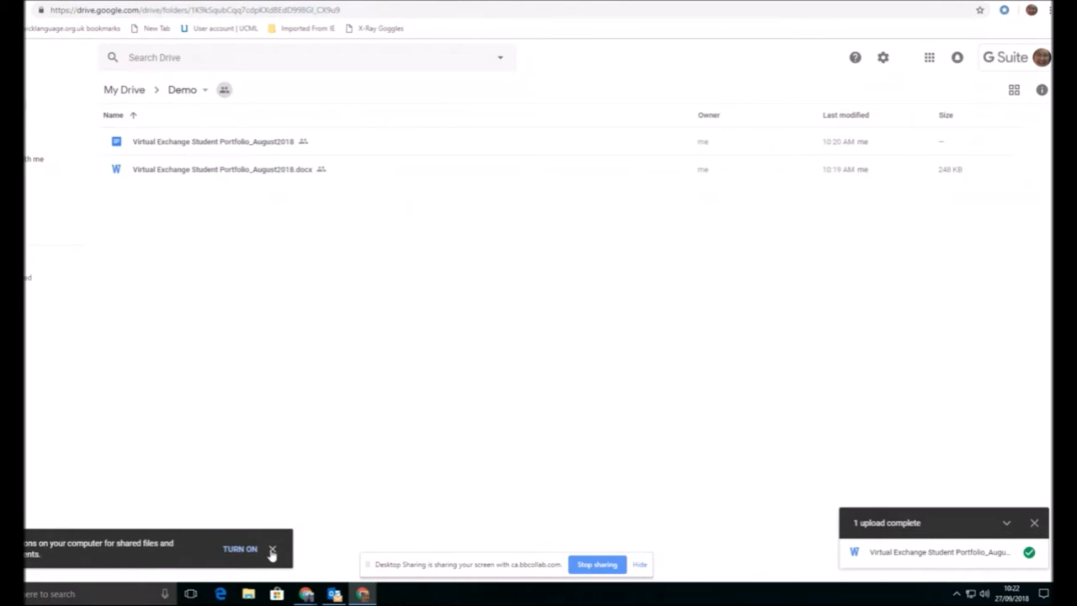
Dismiss the sync notice and select the converted Google Docs portfolio in the Demo folder
click(273, 548)
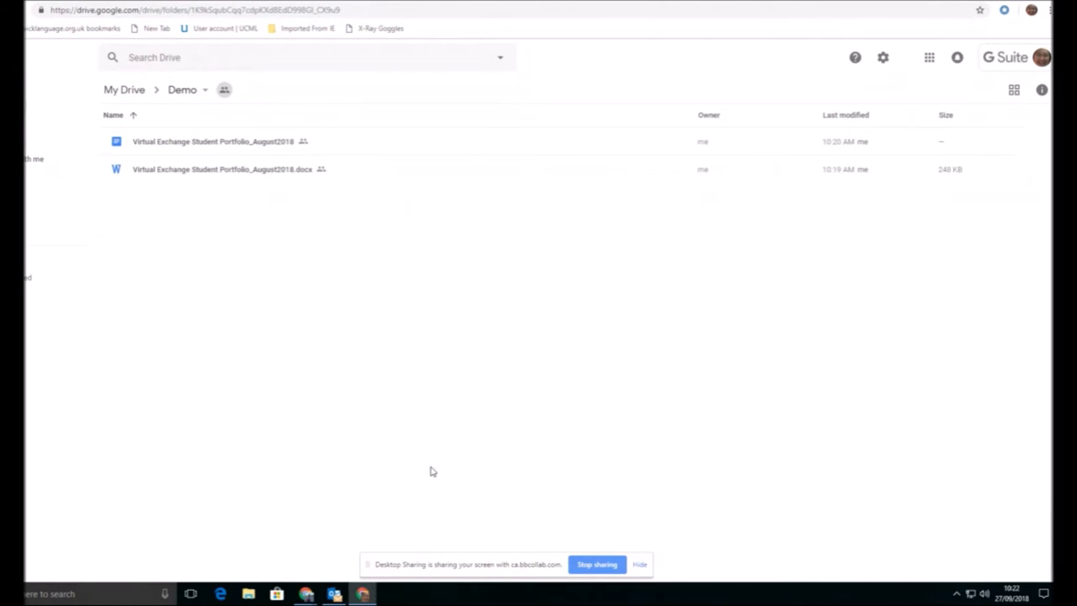
mouse_move(353, 256)
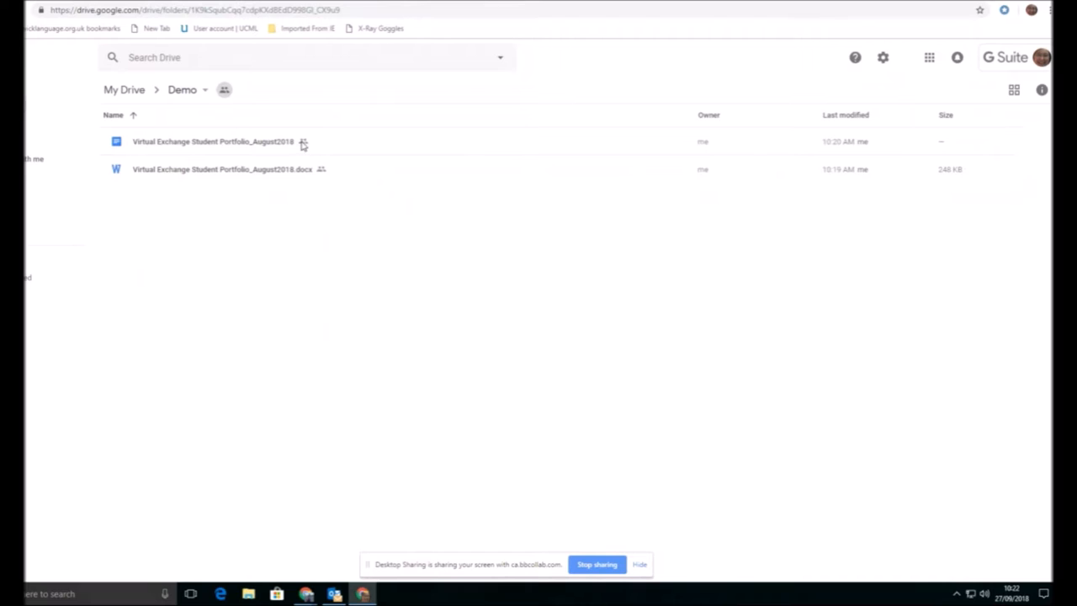
mouse_move(303, 141)
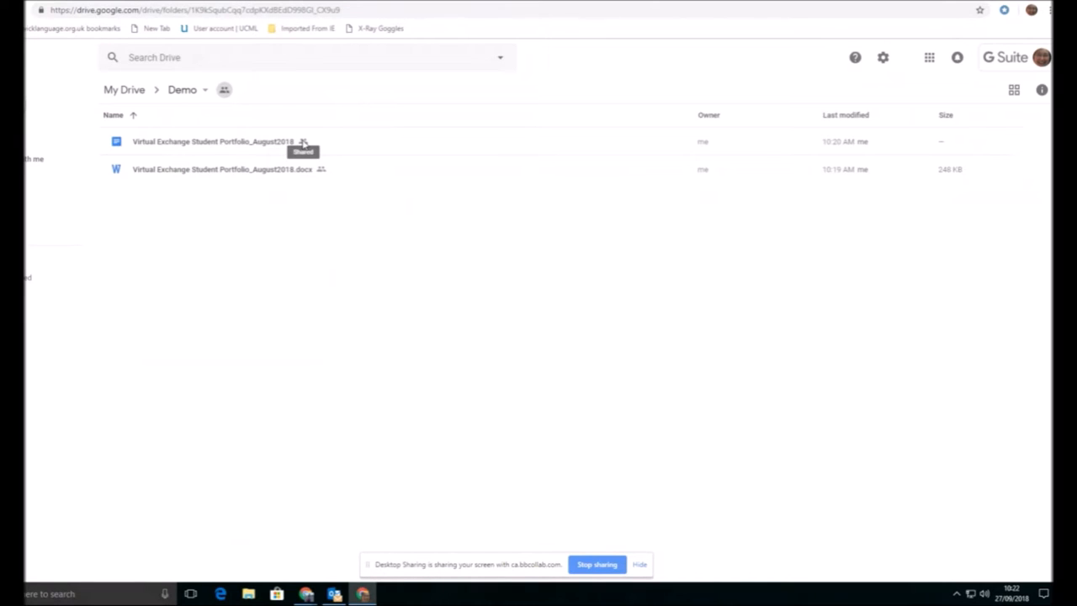
click(212, 142)
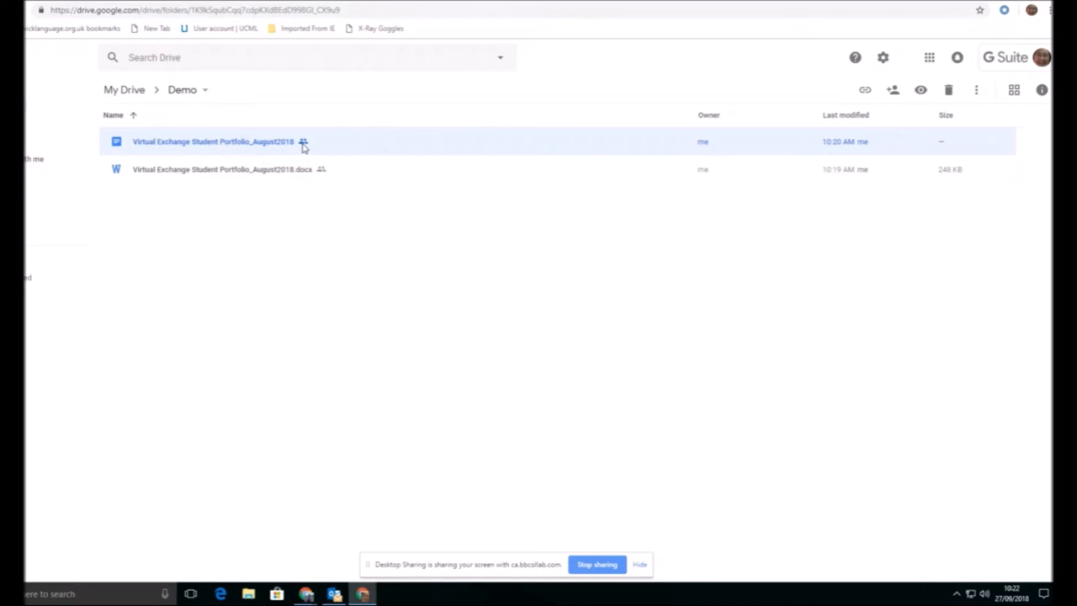
mouse_move(303, 141)
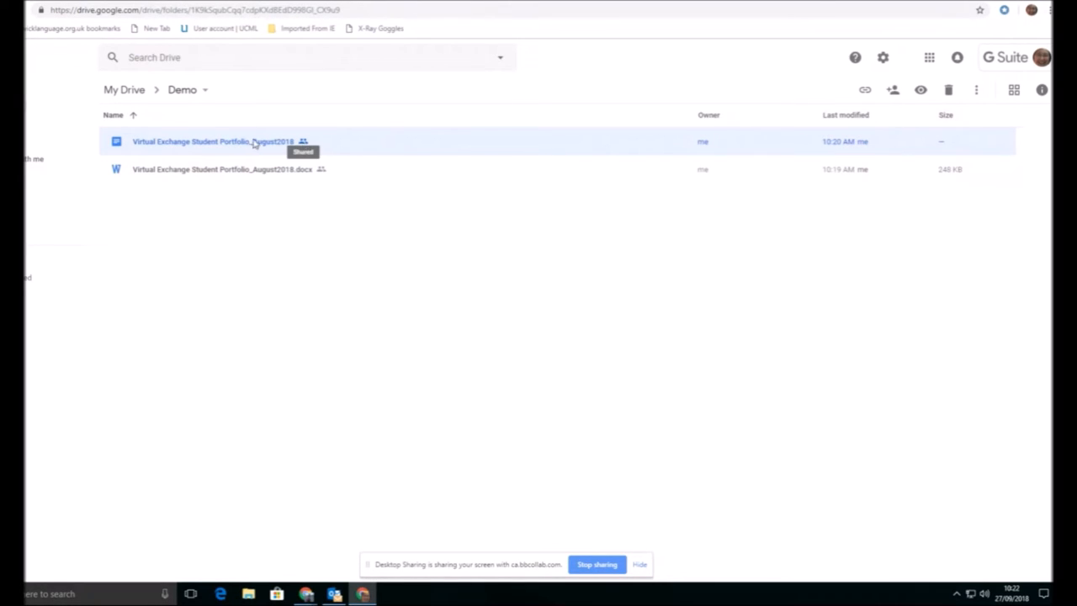
Reopen the converted portfolio and display its detailed sharing settings listing who has access
double_click(210, 142)
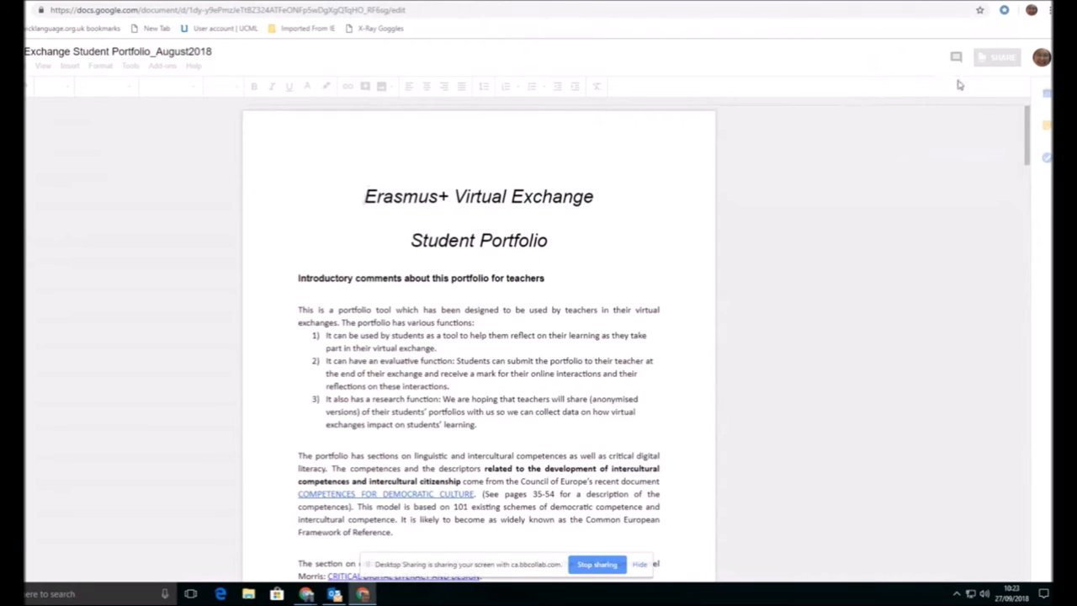
click(996, 57)
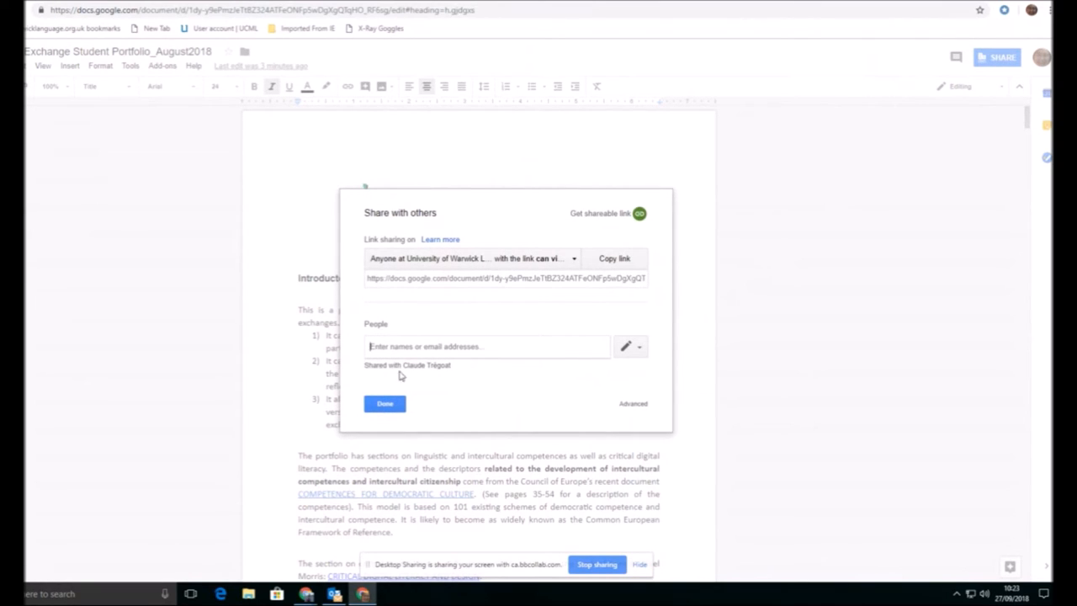
mouse_move(411, 377)
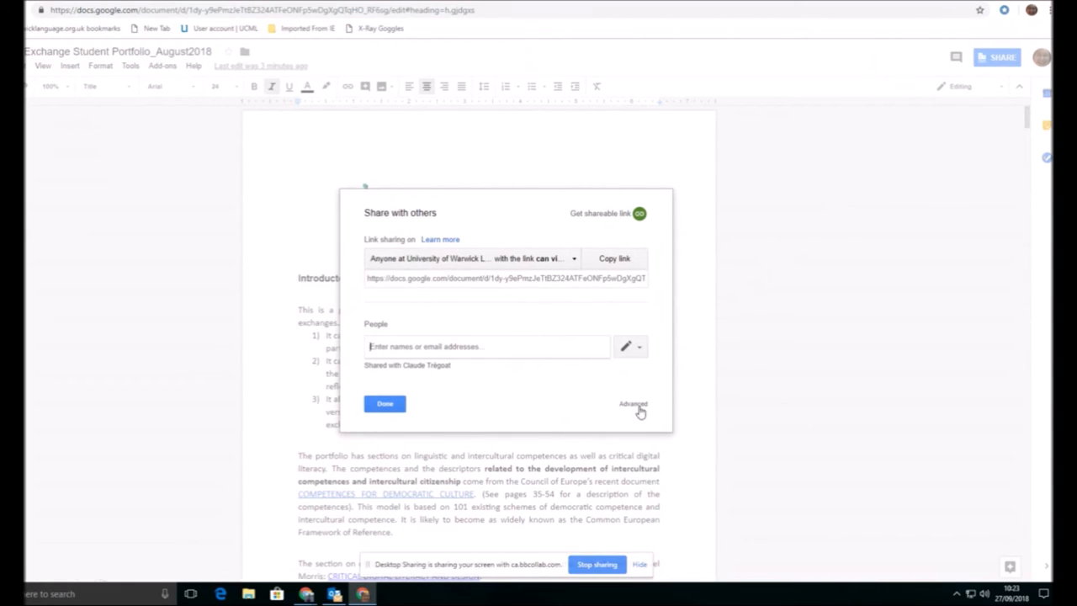
click(633, 404)
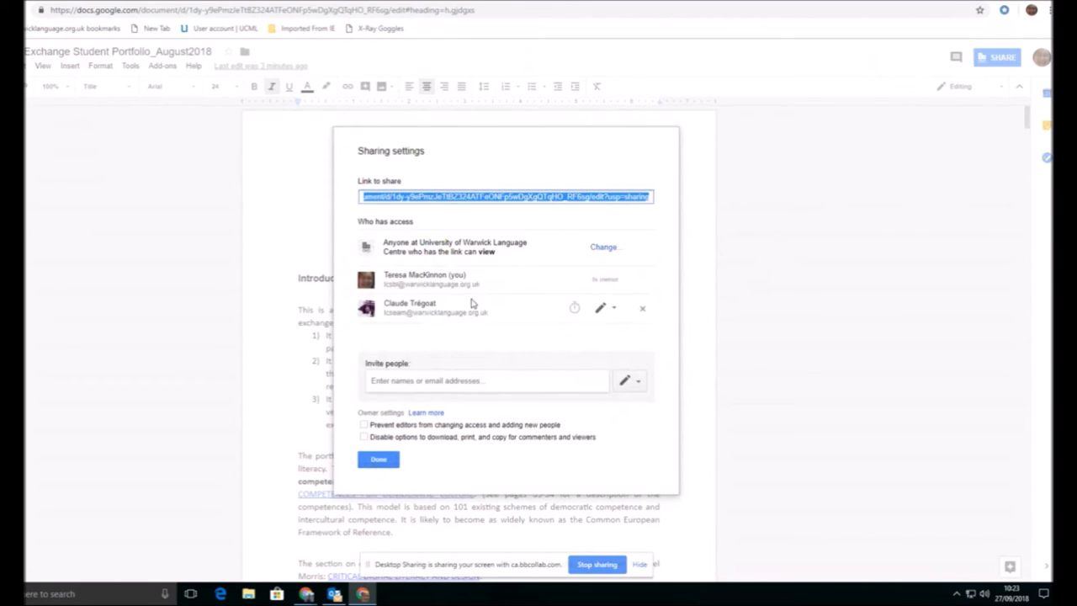
mouse_move(439, 317)
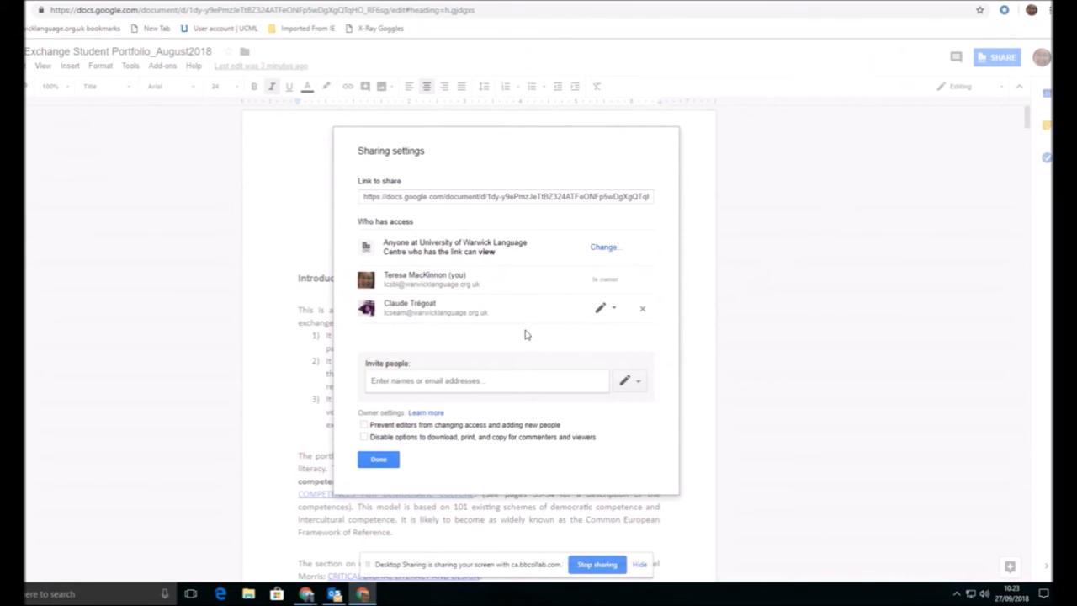
mouse_move(522, 328)
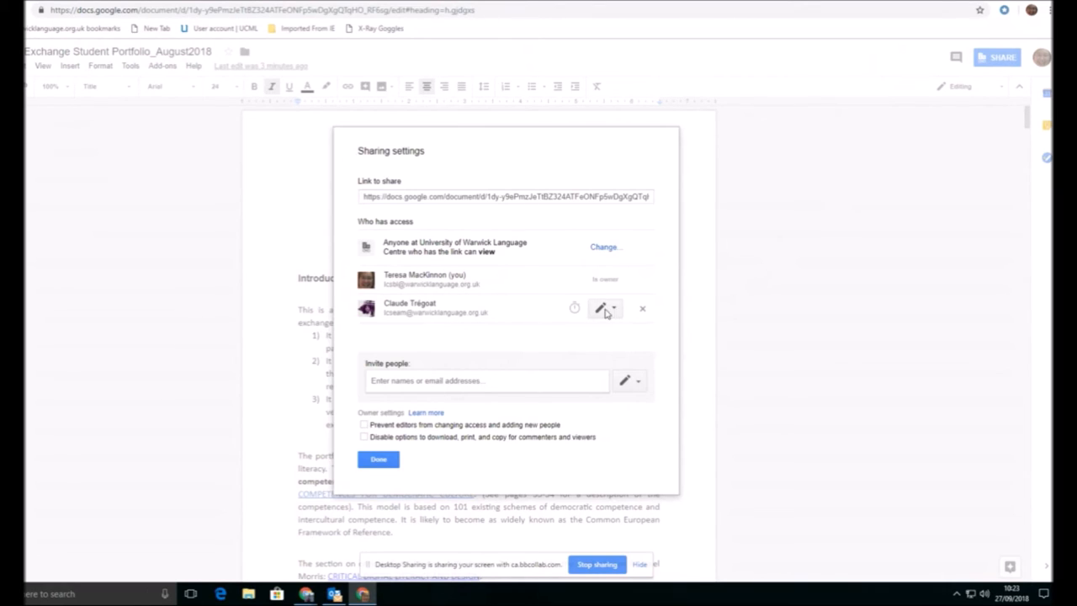
mouse_move(485, 313)
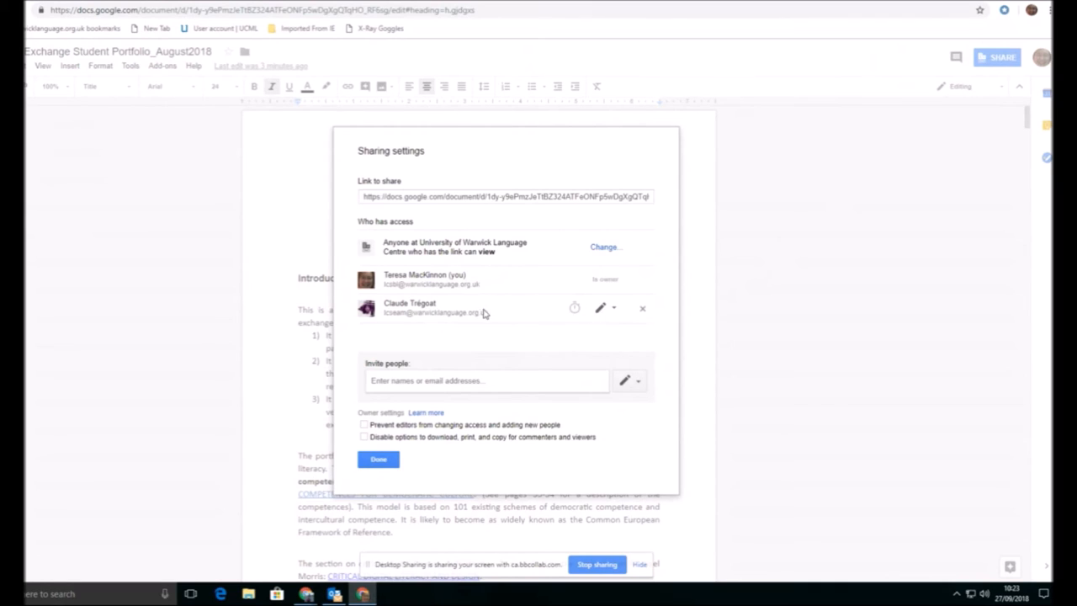
mouse_move(353, 320)
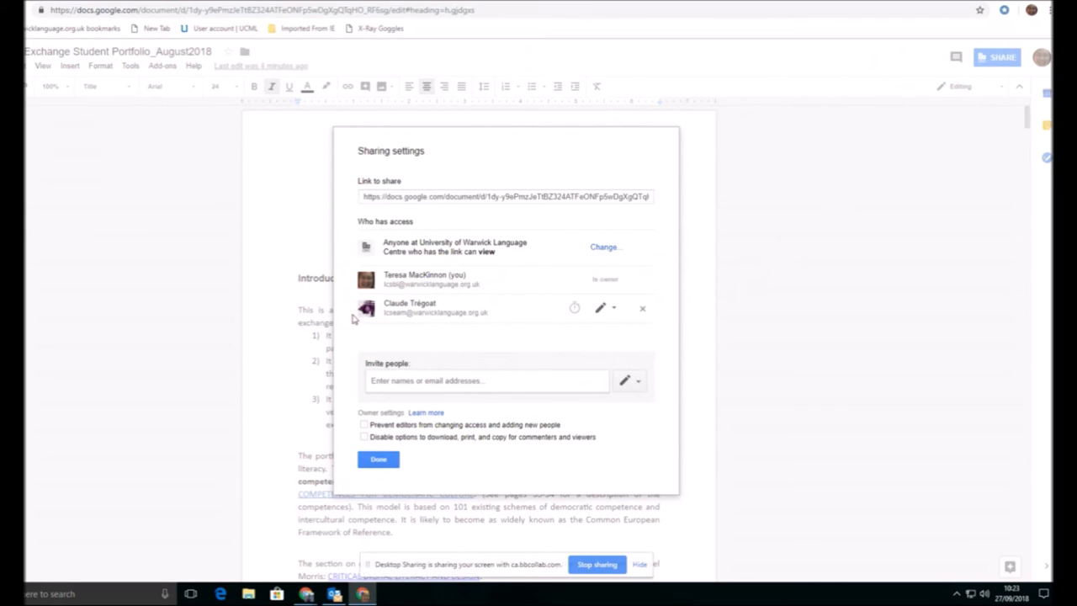
mouse_move(455, 316)
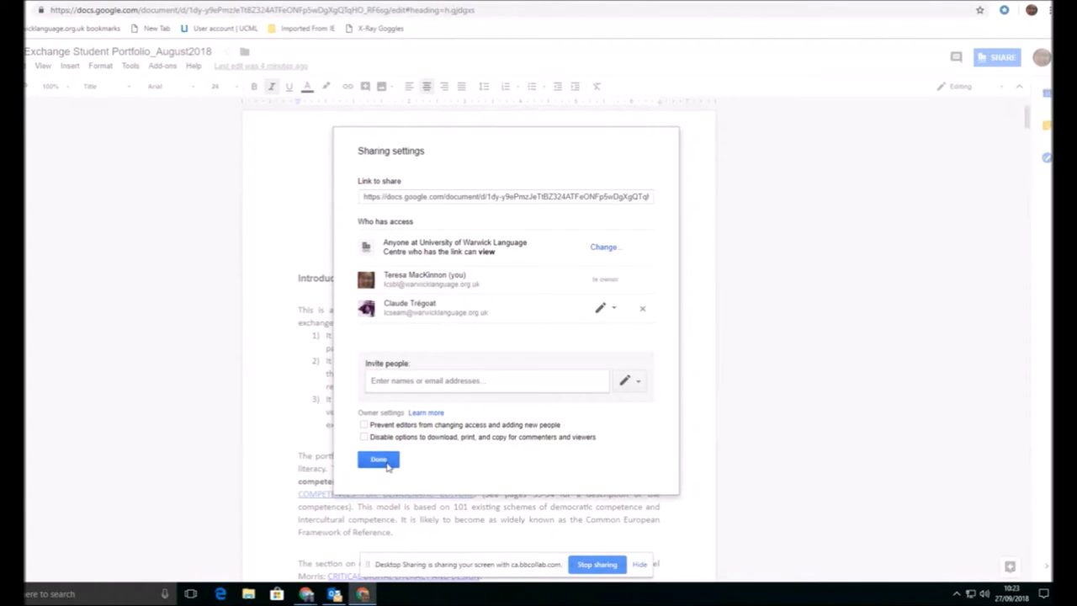
click(377, 459)
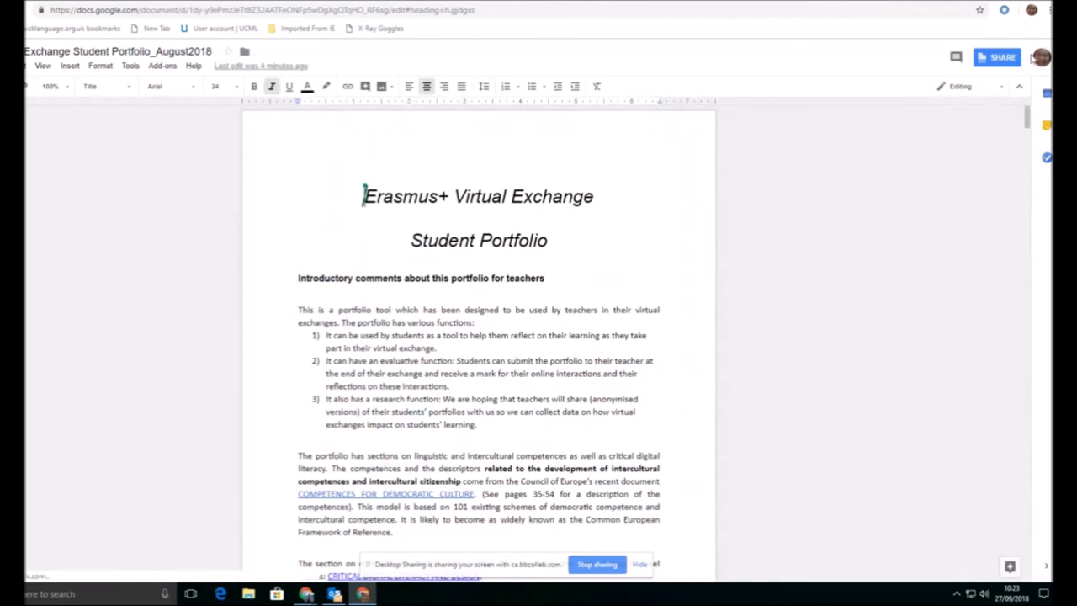
mouse_move(1041, 57)
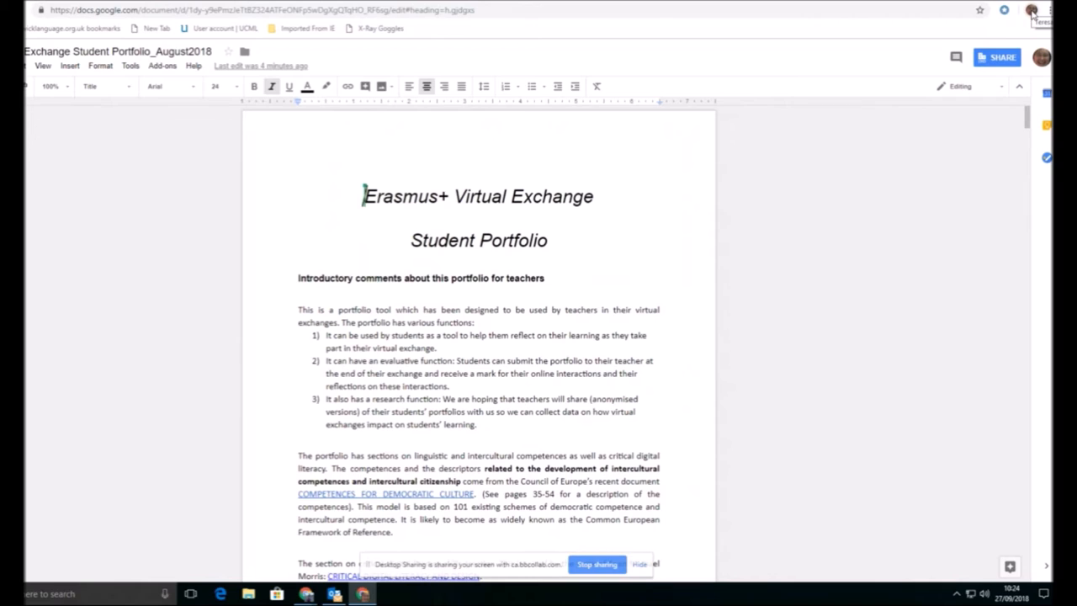
click(1032, 10)
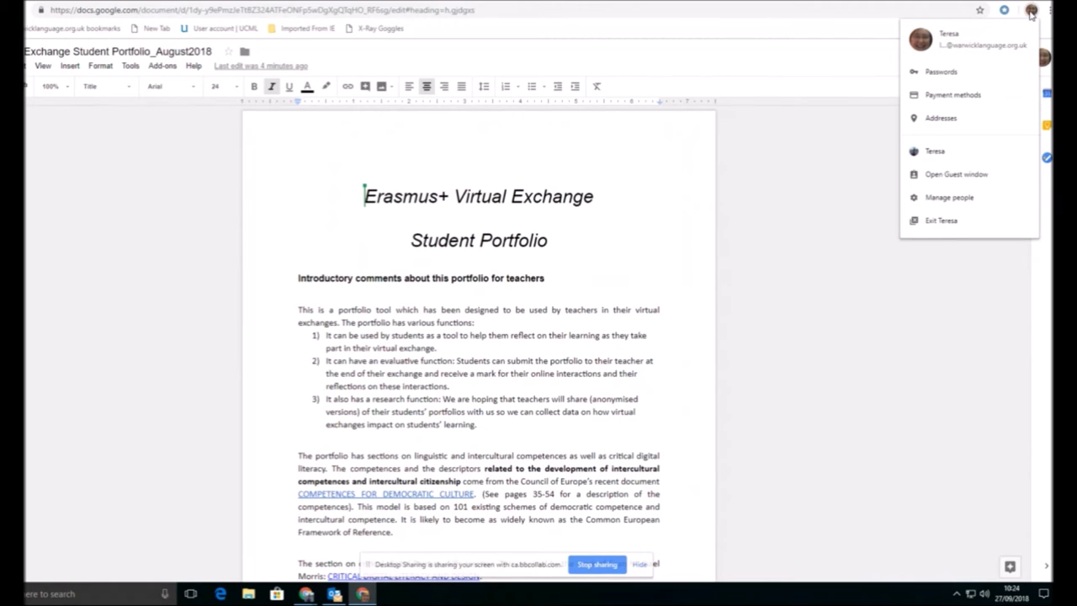
mouse_move(949, 48)
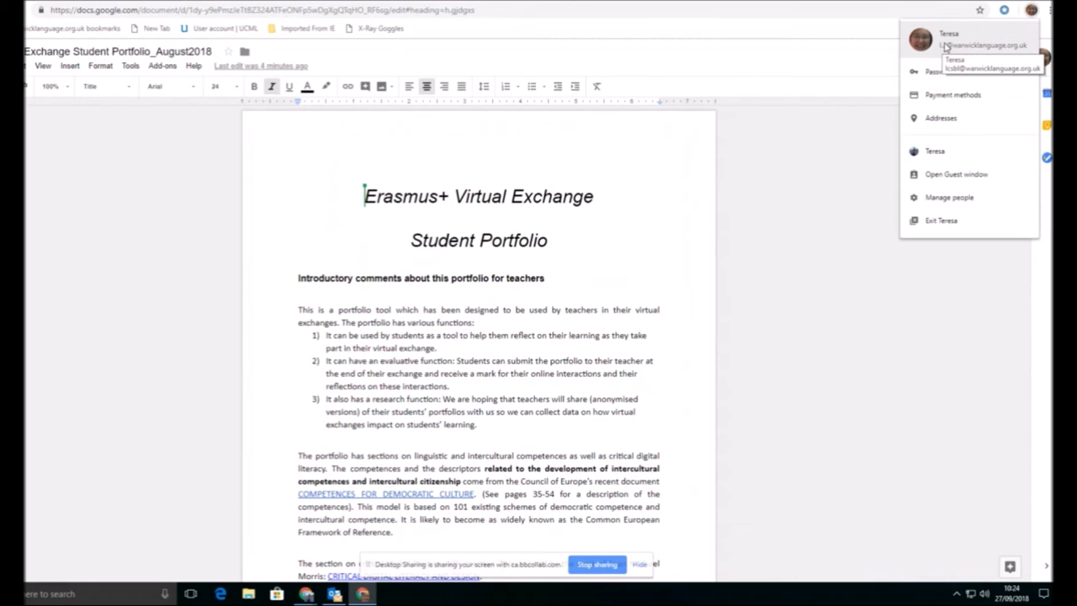
mouse_move(934, 153)
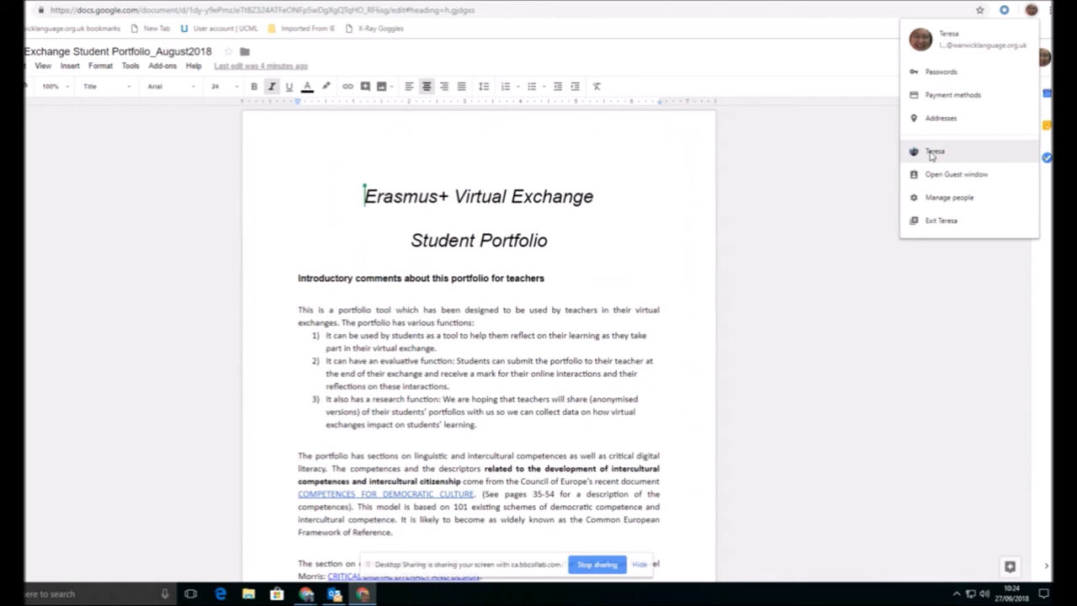
mouse_move(926, 166)
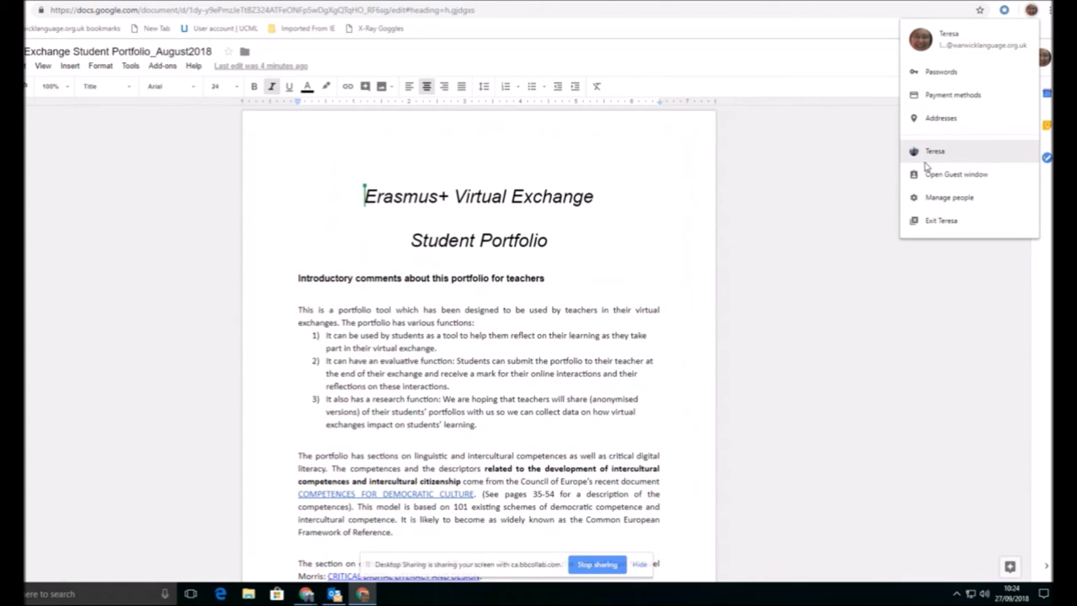
mouse_move(930, 156)
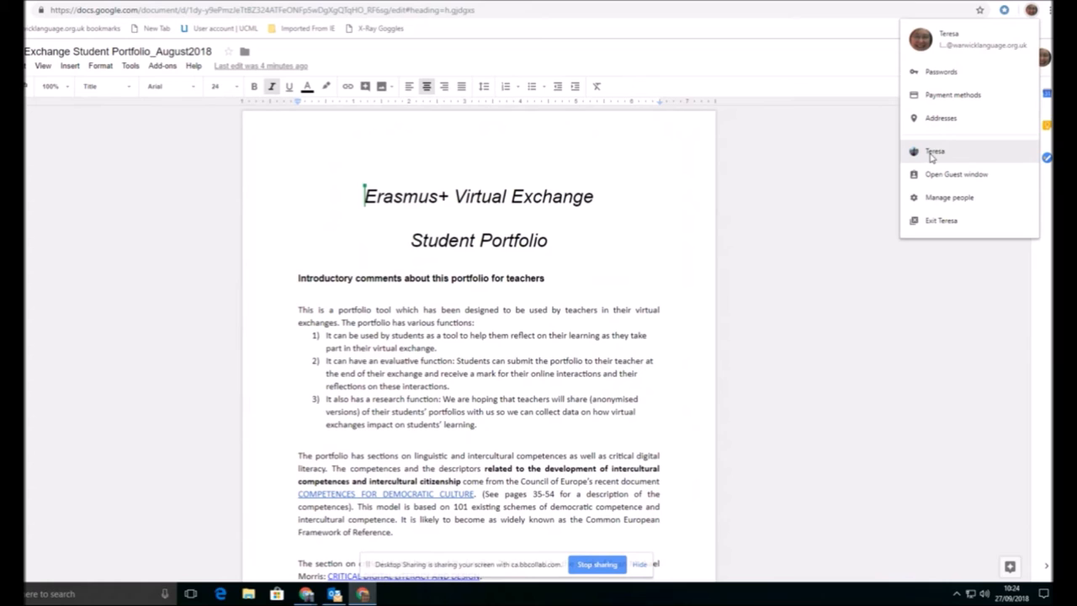
mouse_move(912, 162)
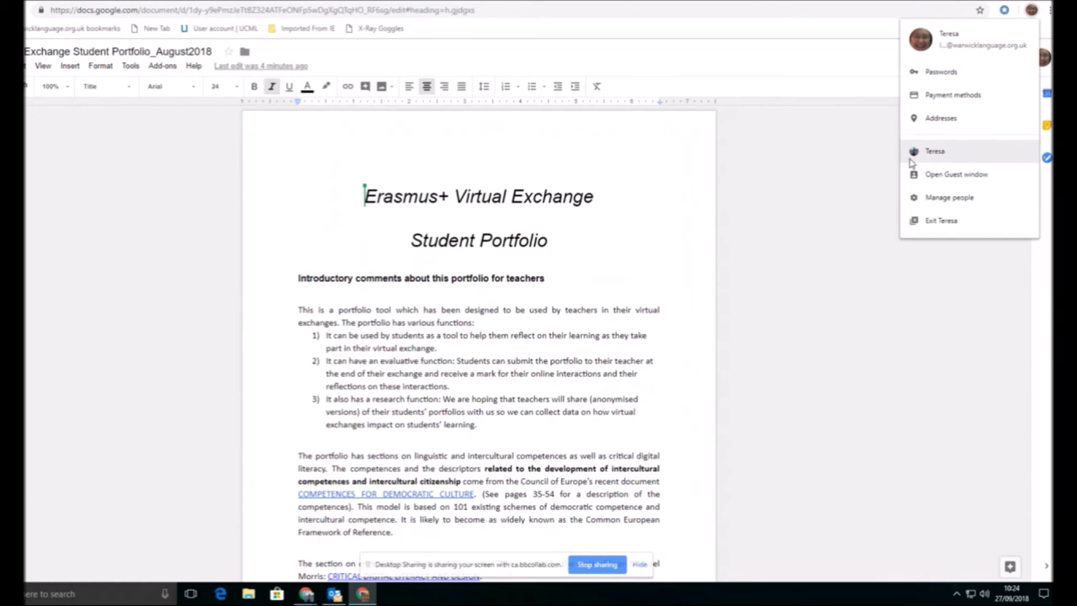
mouse_move(950, 197)
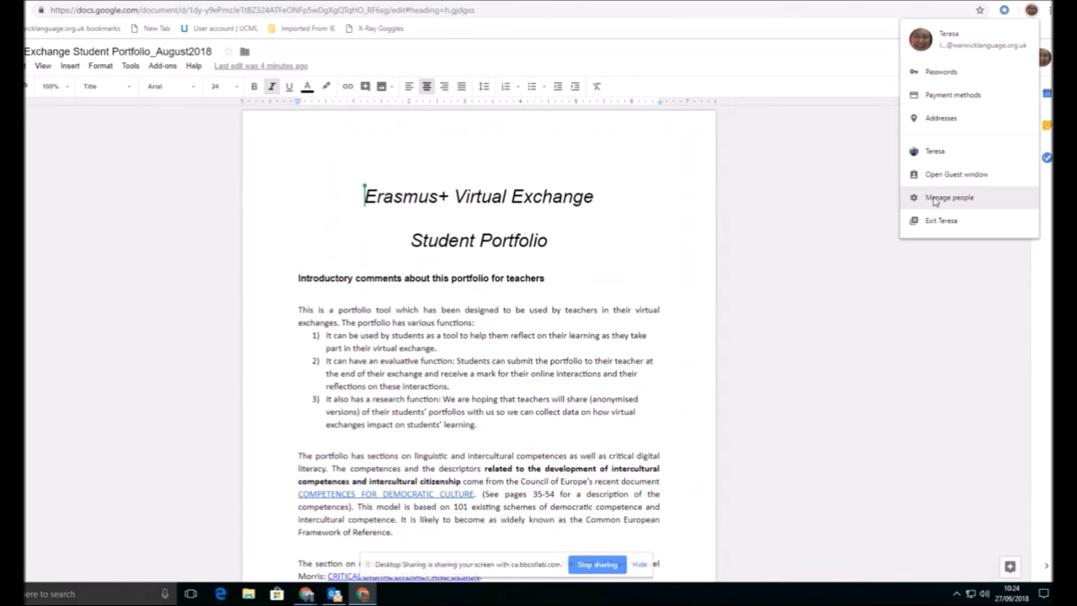
click(950, 197)
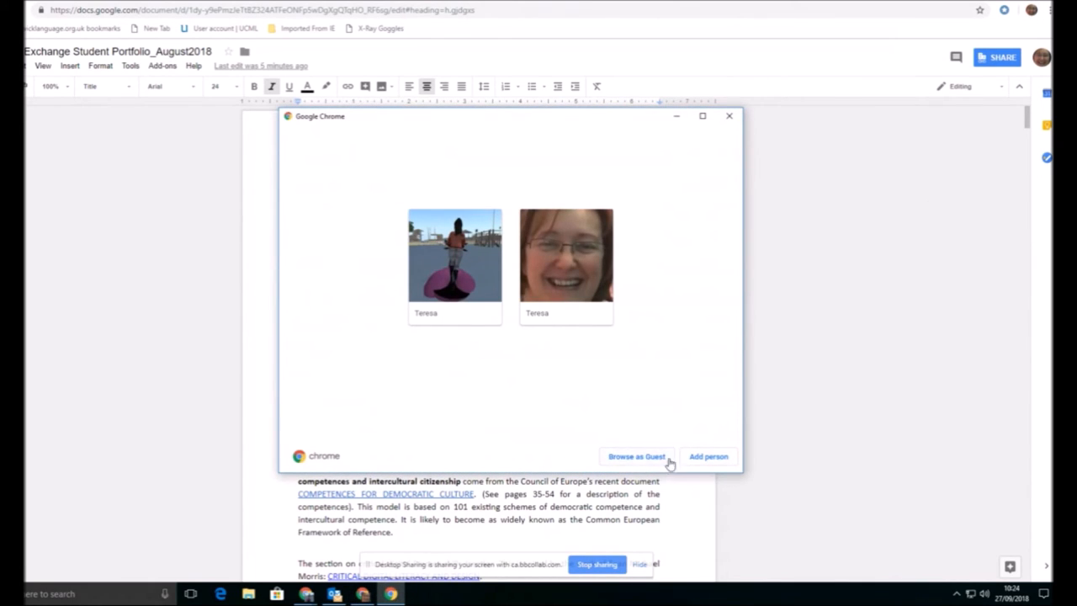
mouse_move(700, 462)
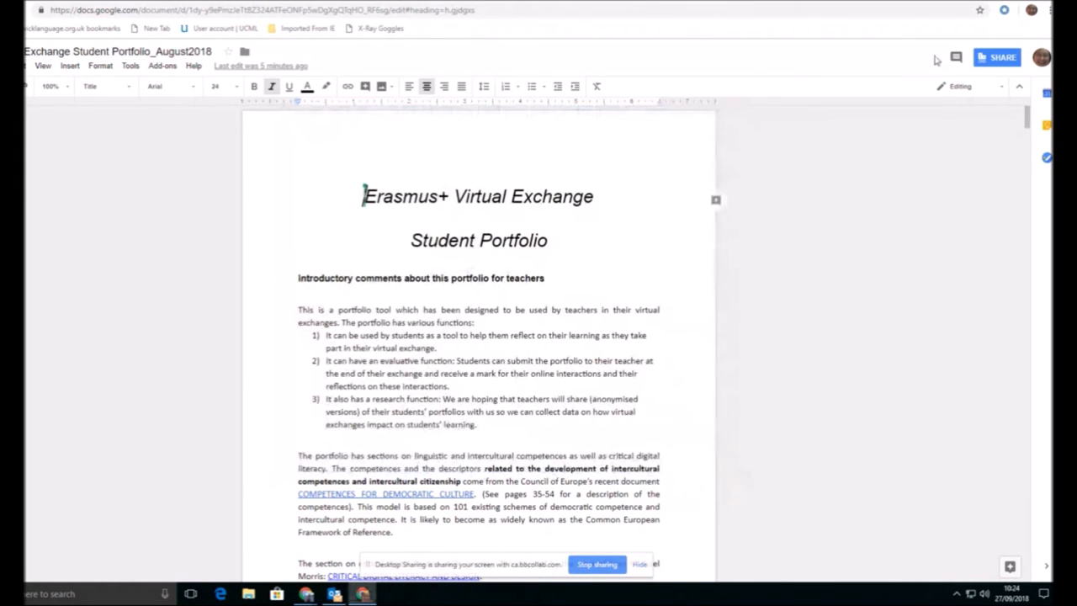
mouse_move(1031, 10)
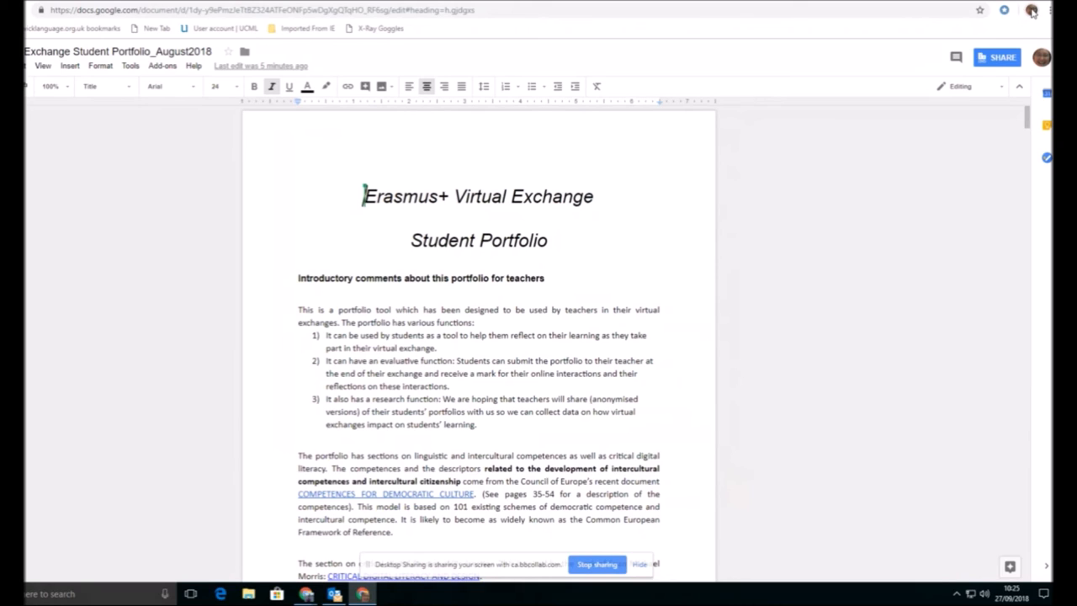
mouse_move(1016, 32)
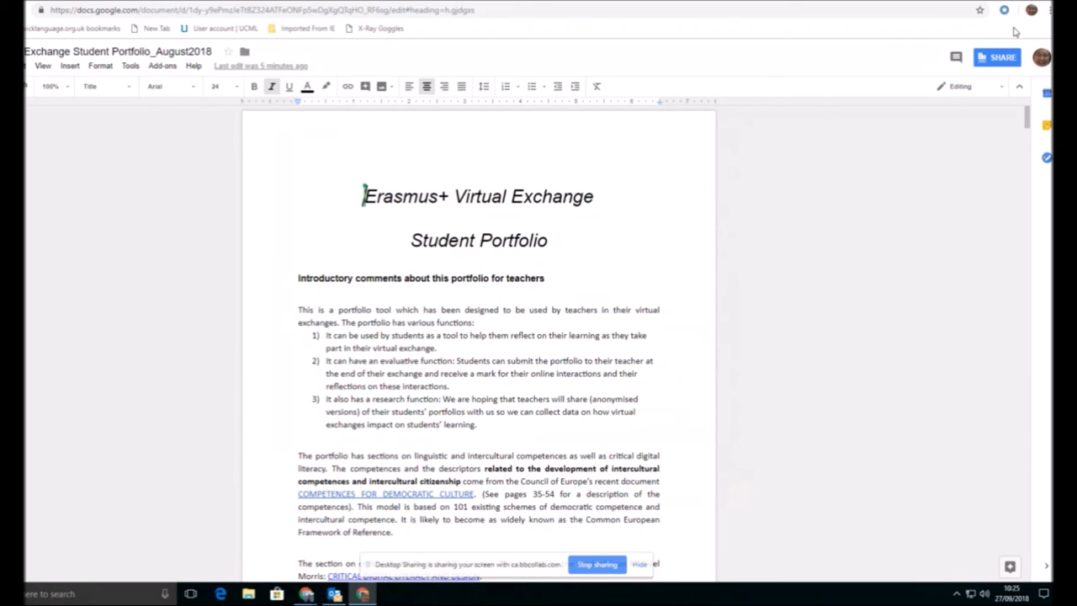
mouse_move(1030, 10)
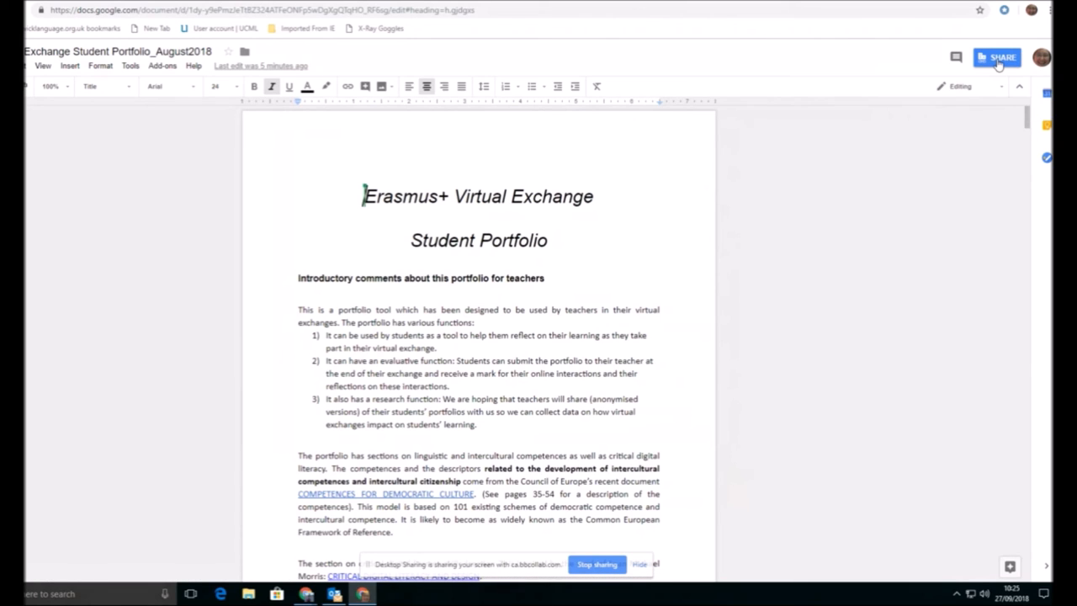
click(997, 57)
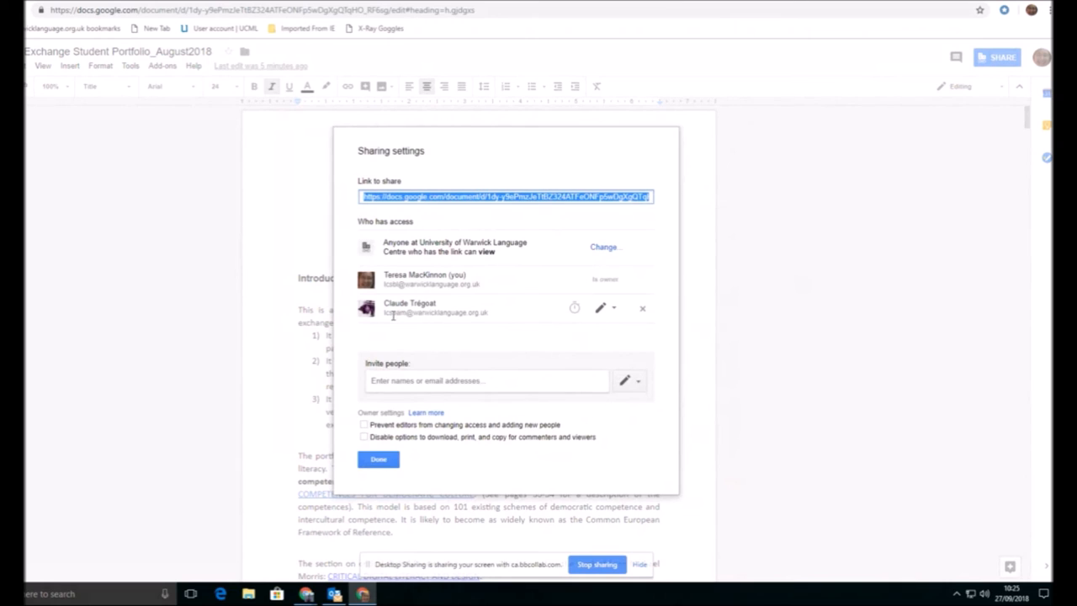
mouse_move(522, 317)
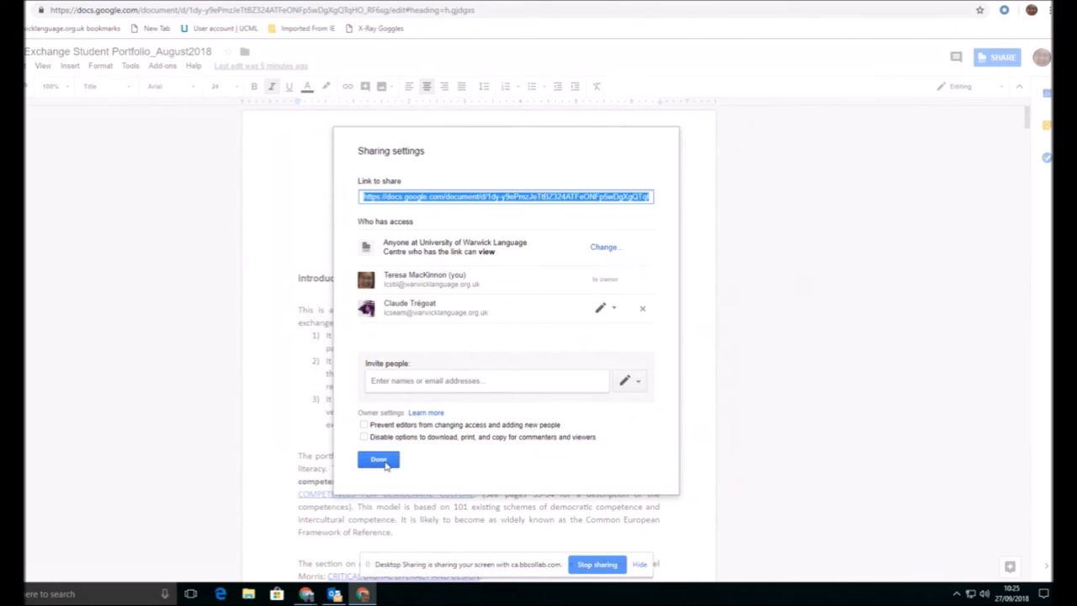
click(379, 460)
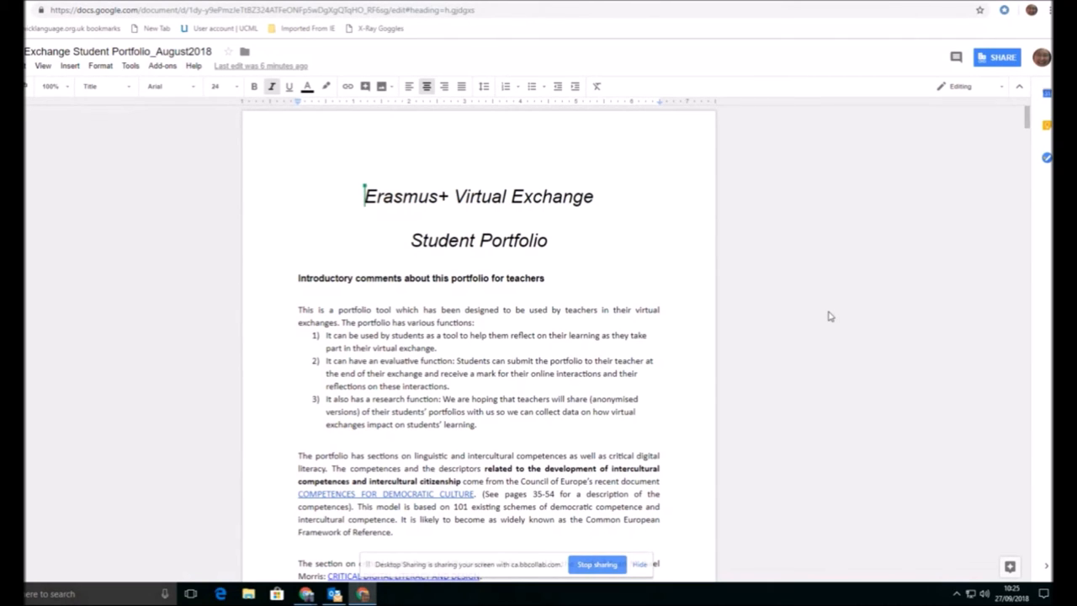
mouse_move(1042, 57)
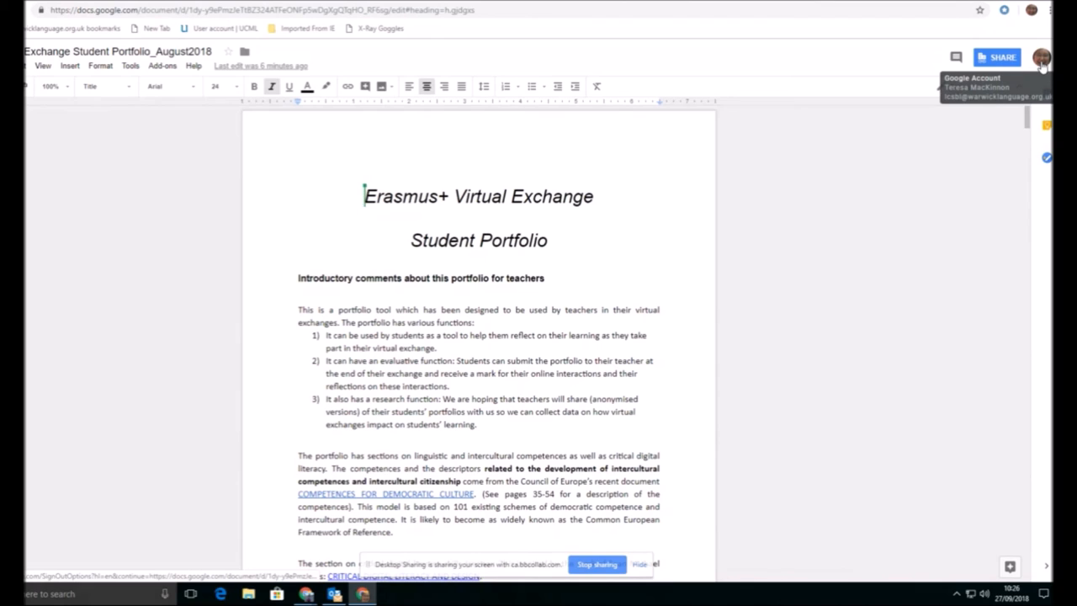